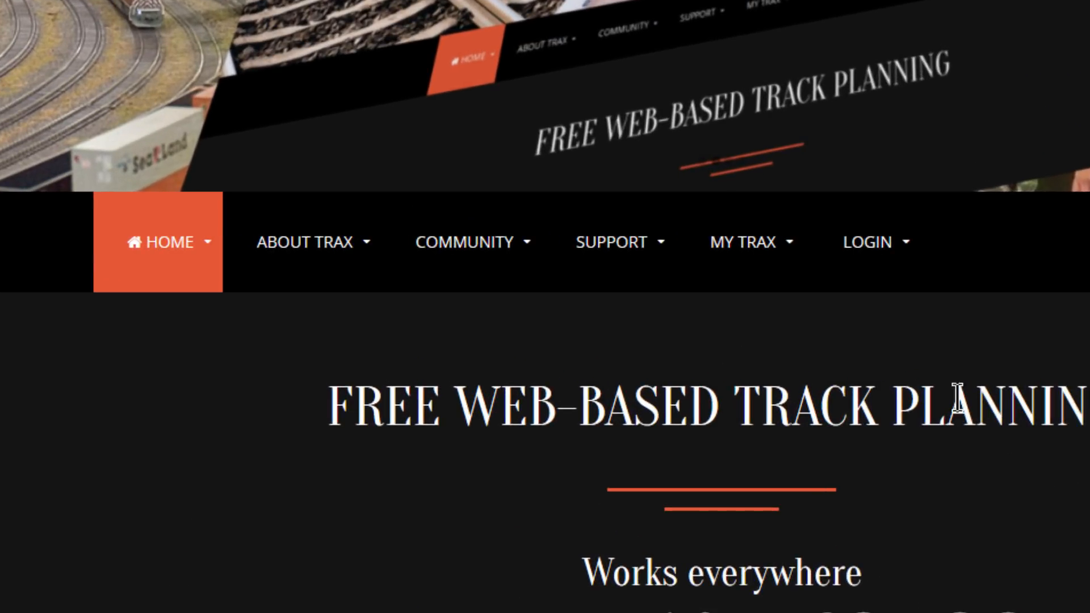
# Reach the Sign up form and enter the name 'David Robe', accepting the suggested completion.
pyautogui.click(867, 242)
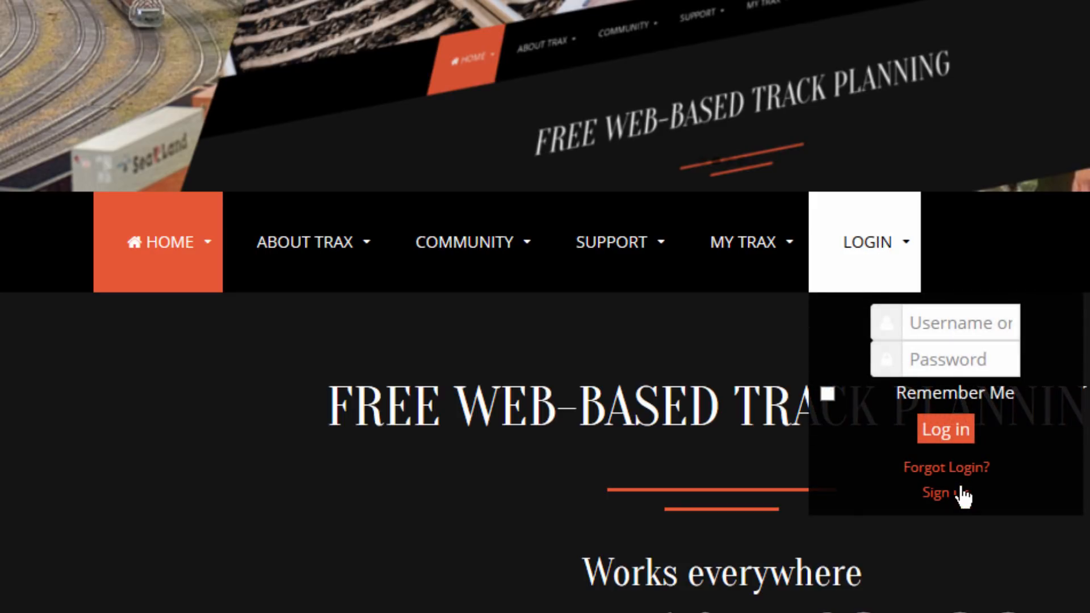
pyautogui.click(937, 491)
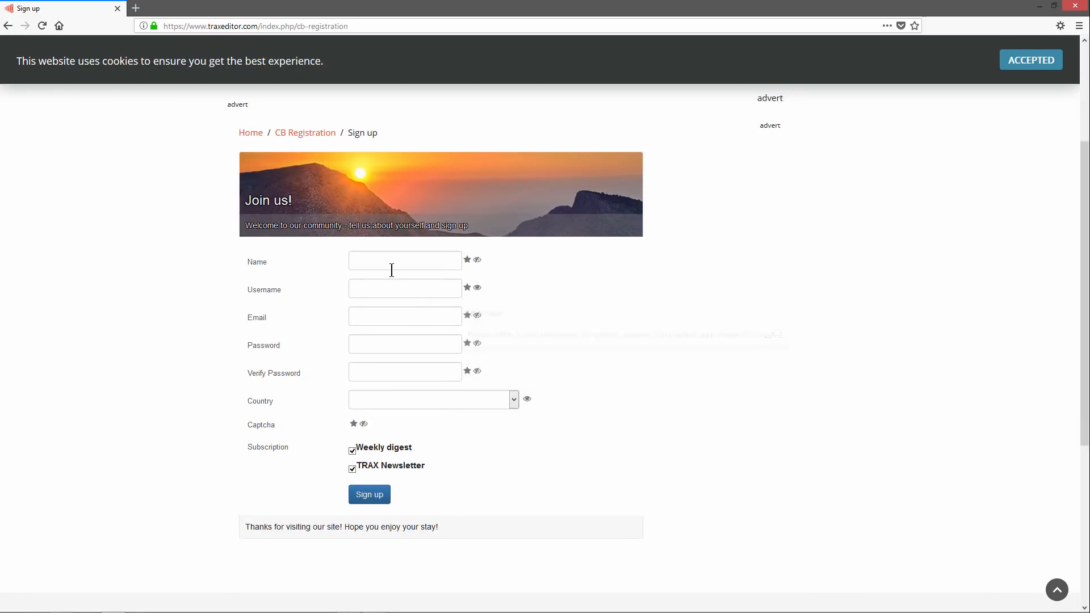
pyautogui.write('David Robe')
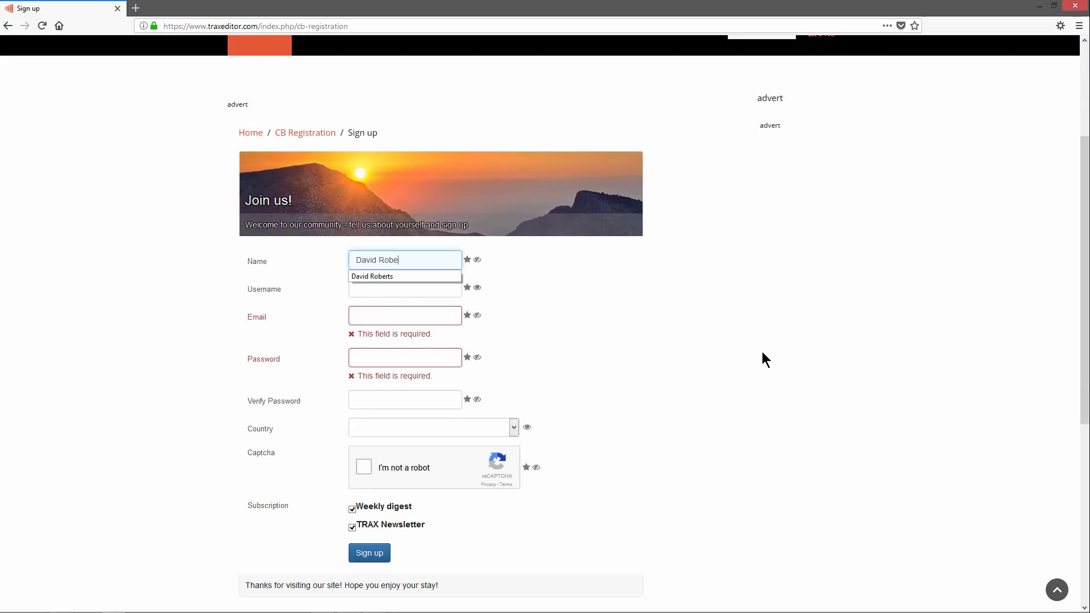
pyautogui.click(404, 276)
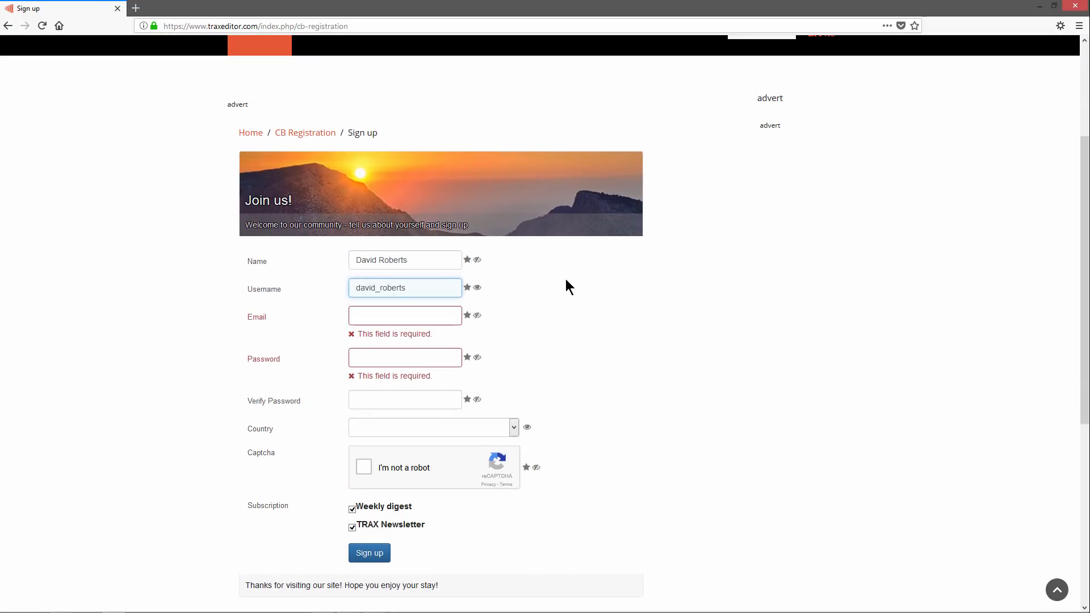
# Fill username 'vidworkin', confirm the password, set country and captcha, and submit the registration.
pyautogui.write('vidworkin')
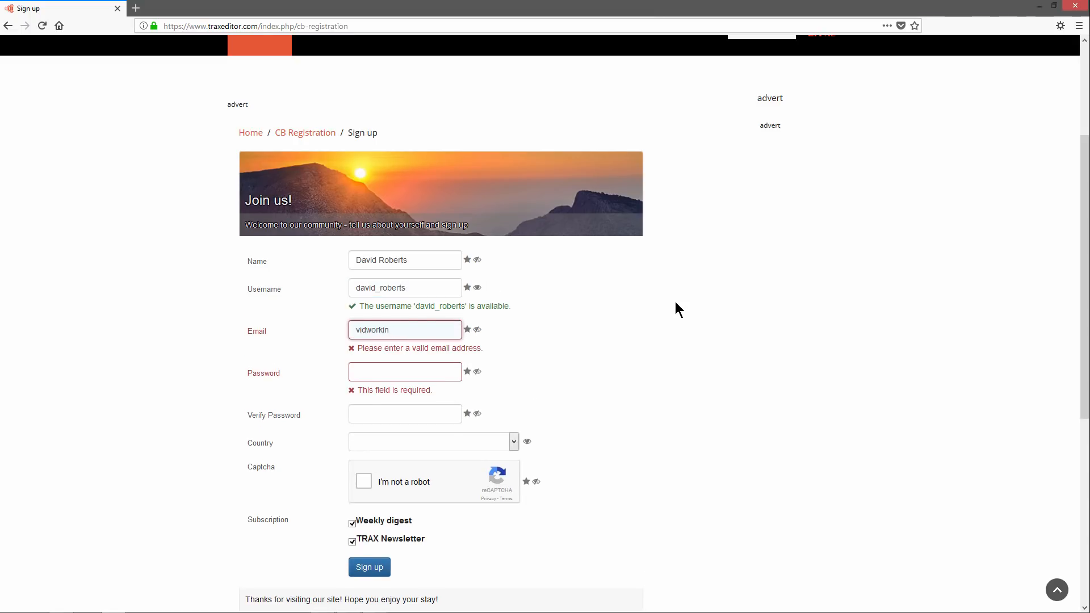
pyautogui.click(405, 385)
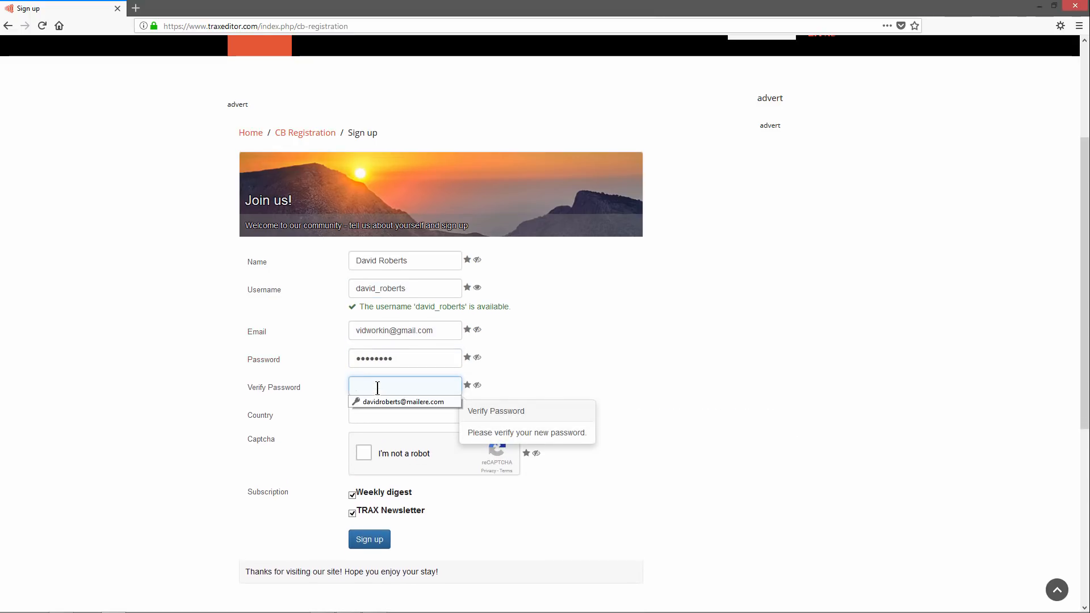
pyautogui.click(432, 413)
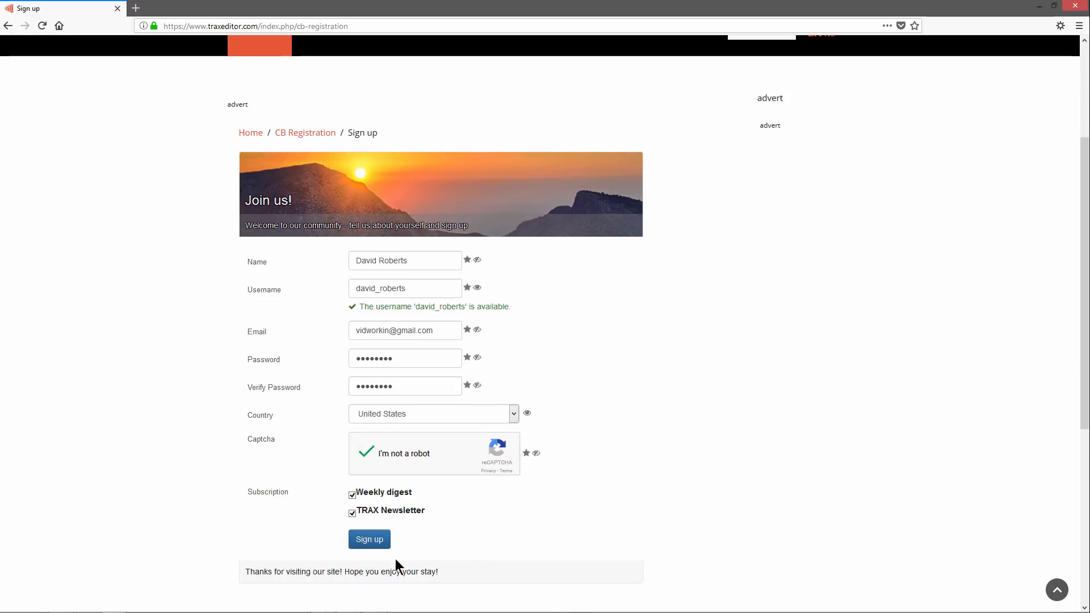
pyautogui.click(370, 538)
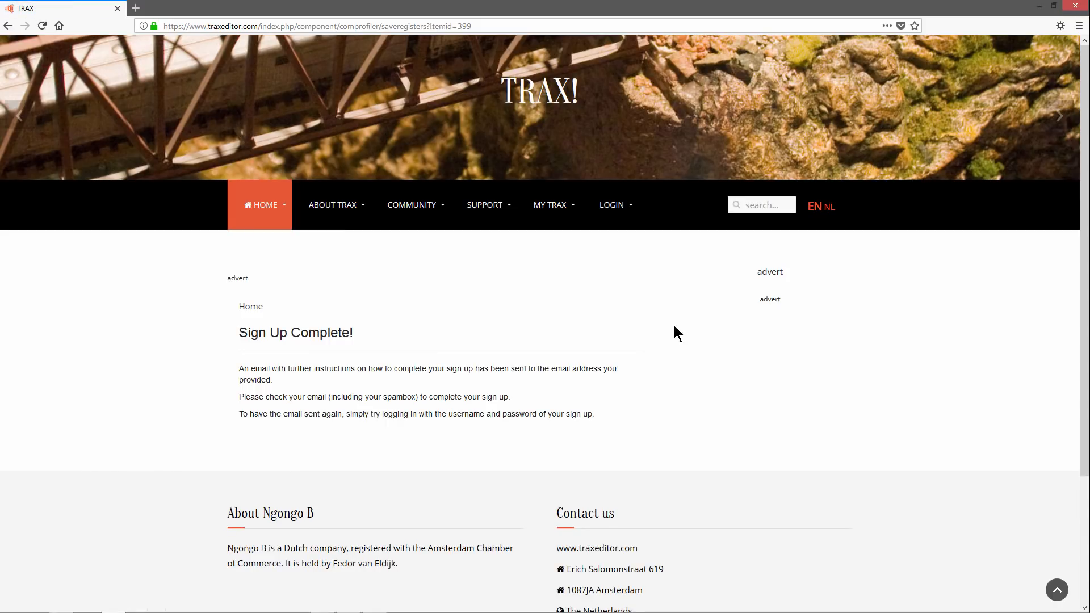
# From the home page, log in with the new account's credentials to reach the member profile.
pyautogui.click(187, 8)
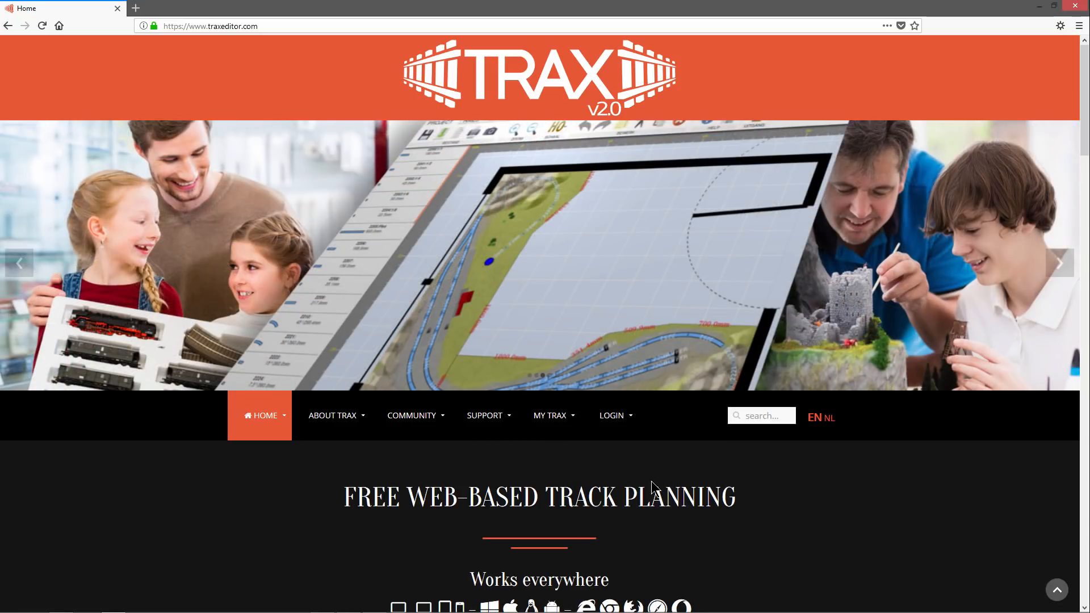
pyautogui.click(611, 416)
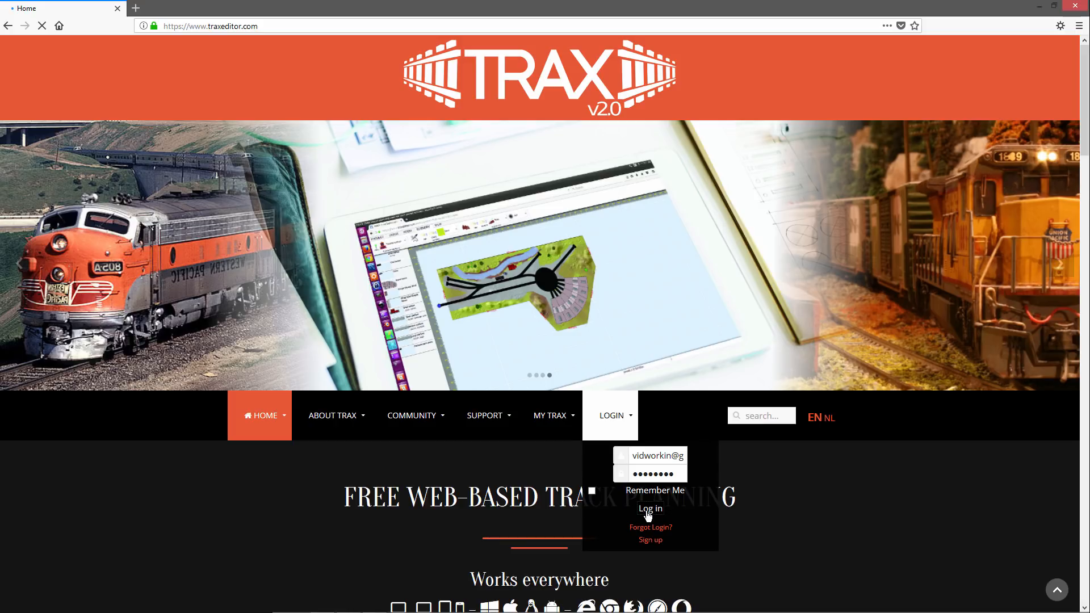
pyautogui.click(649, 509)
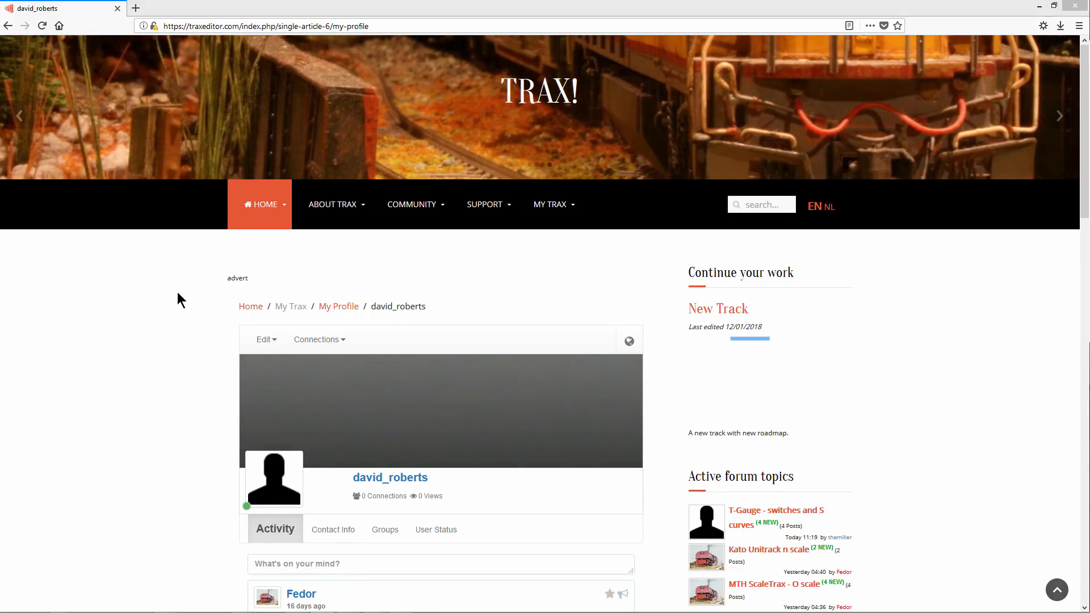
# Browse the profile's activity posts and expand the MY TRAX menu with My projects and profile options.
pyautogui.scroll(-3)
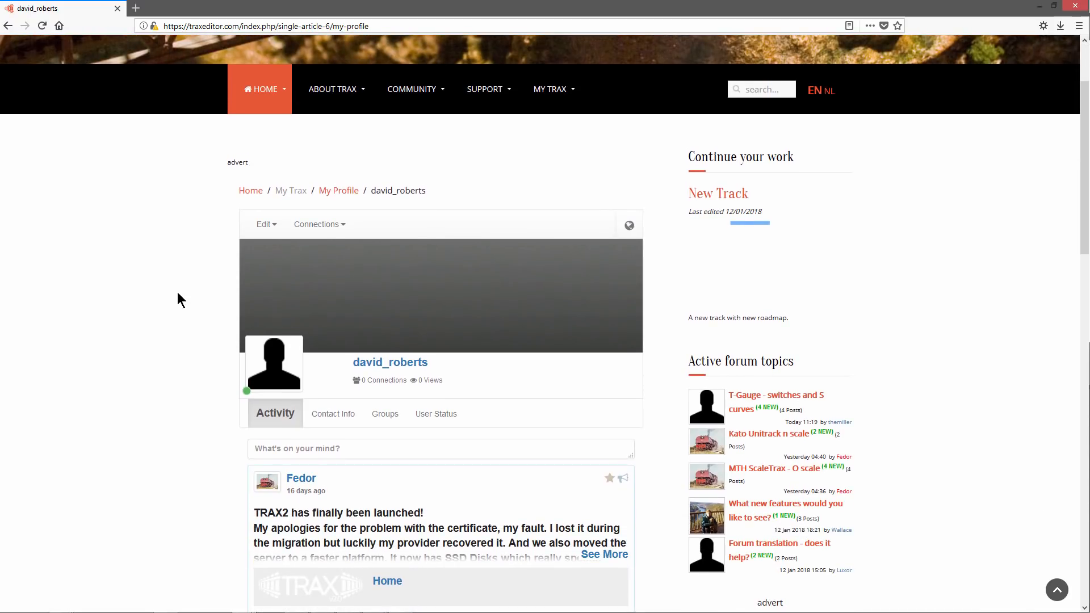
pyautogui.scroll(-3)
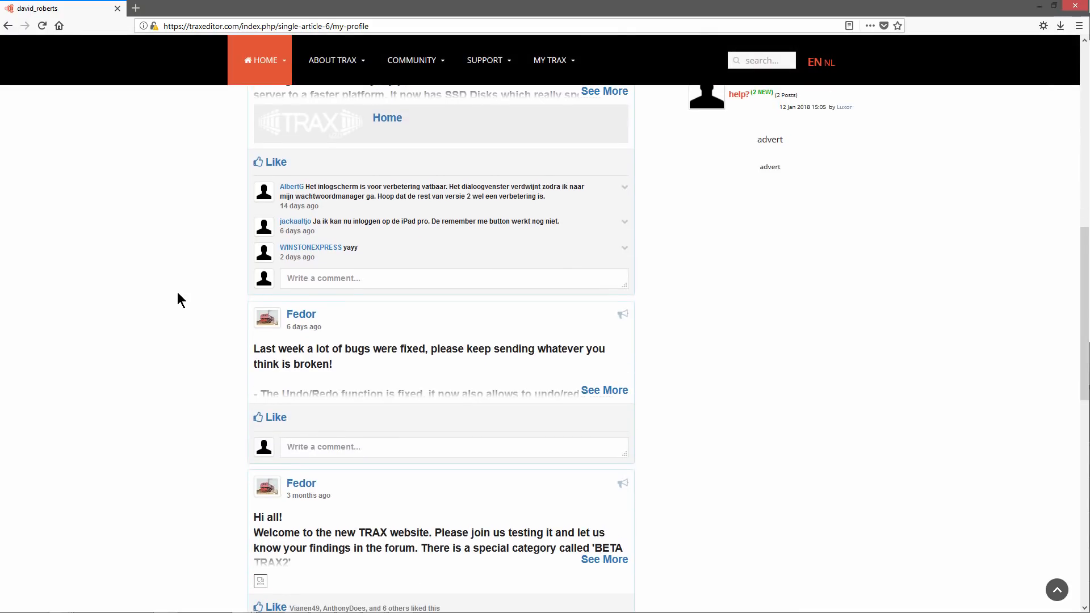
pyautogui.scroll(-3)
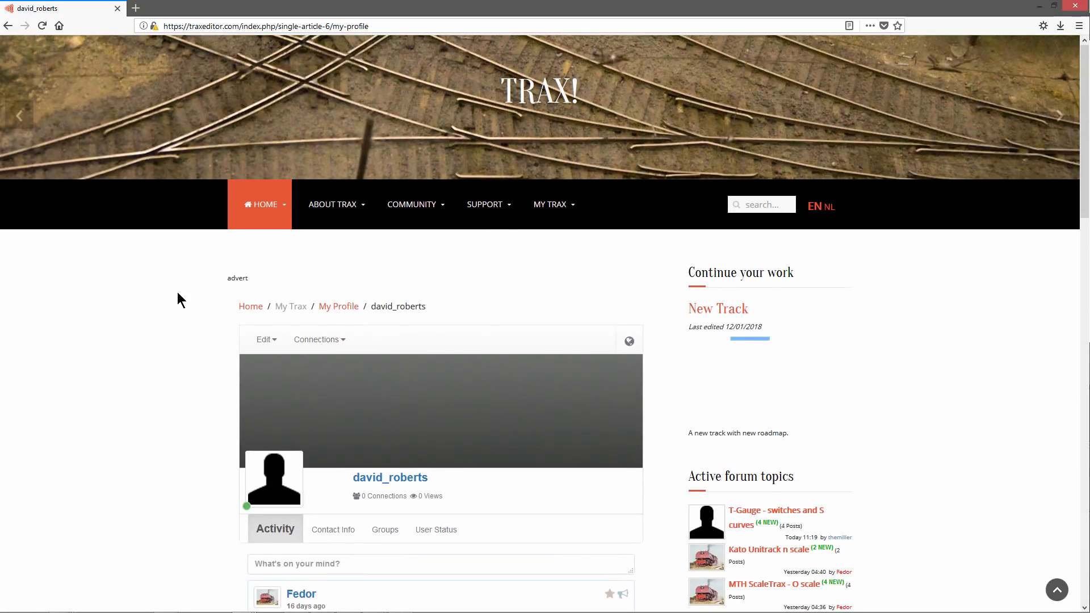
pyautogui.click(550, 203)
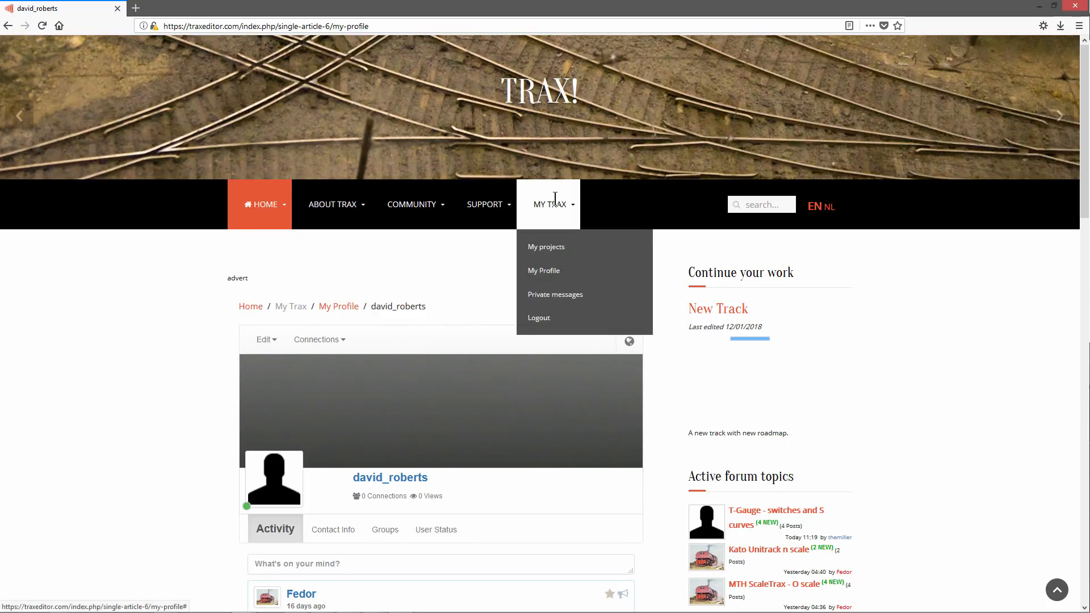
pyautogui.moveTo(544, 270)
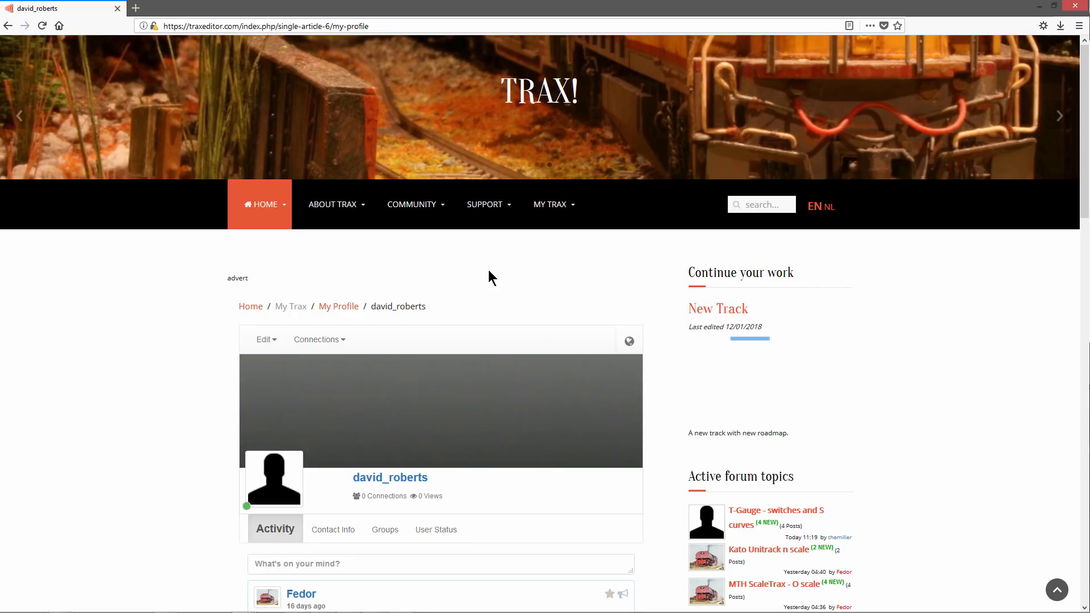
pyautogui.click(550, 204)
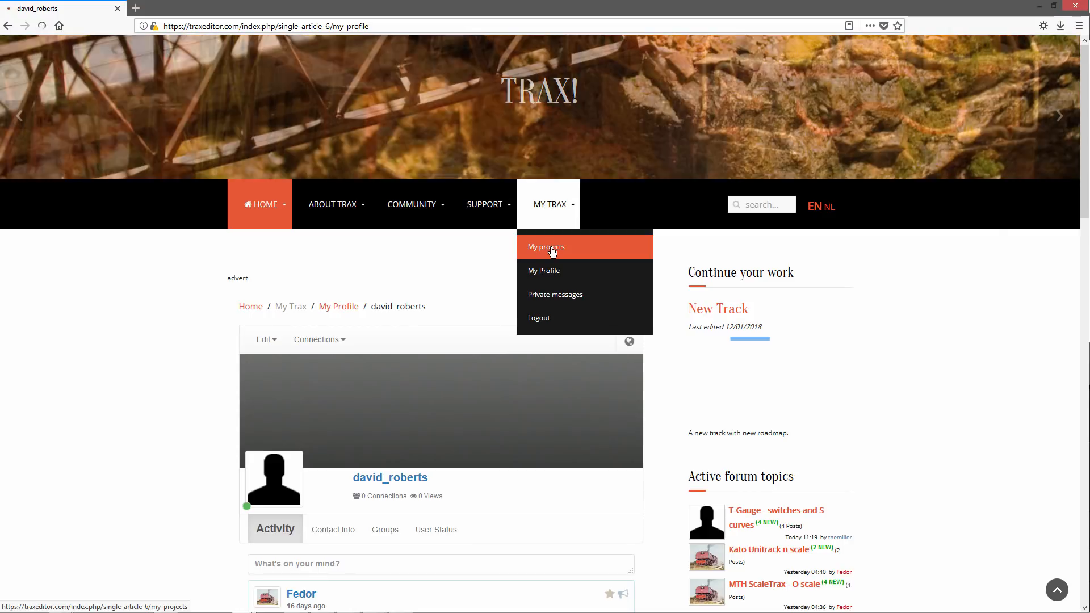
# Start a new project from My projects named New Track, described as 'A new track' with new roadmap.
pyautogui.click(546, 247)
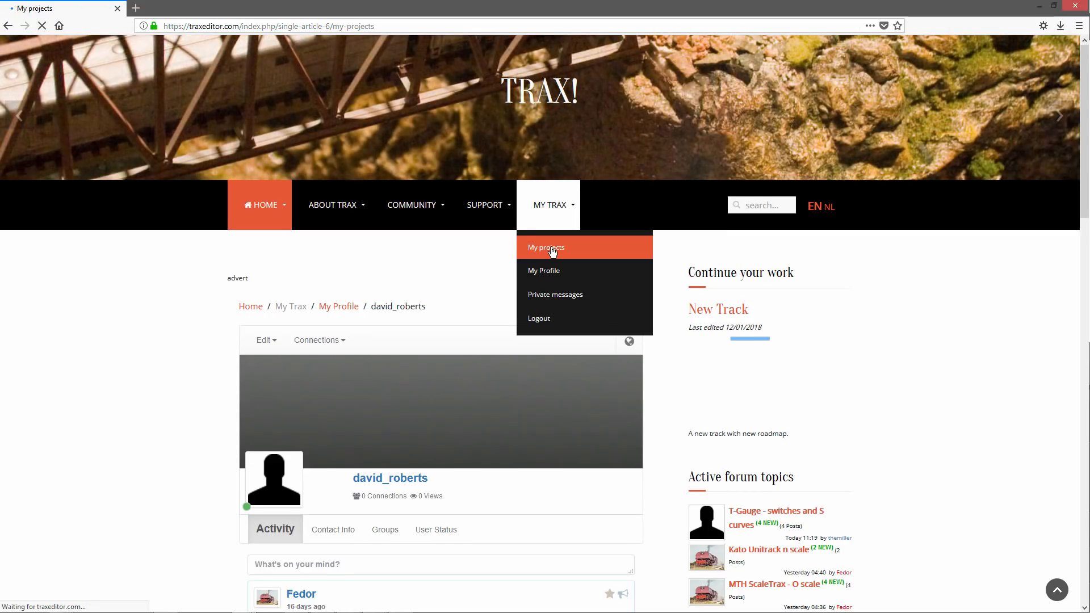
pyautogui.click(547, 248)
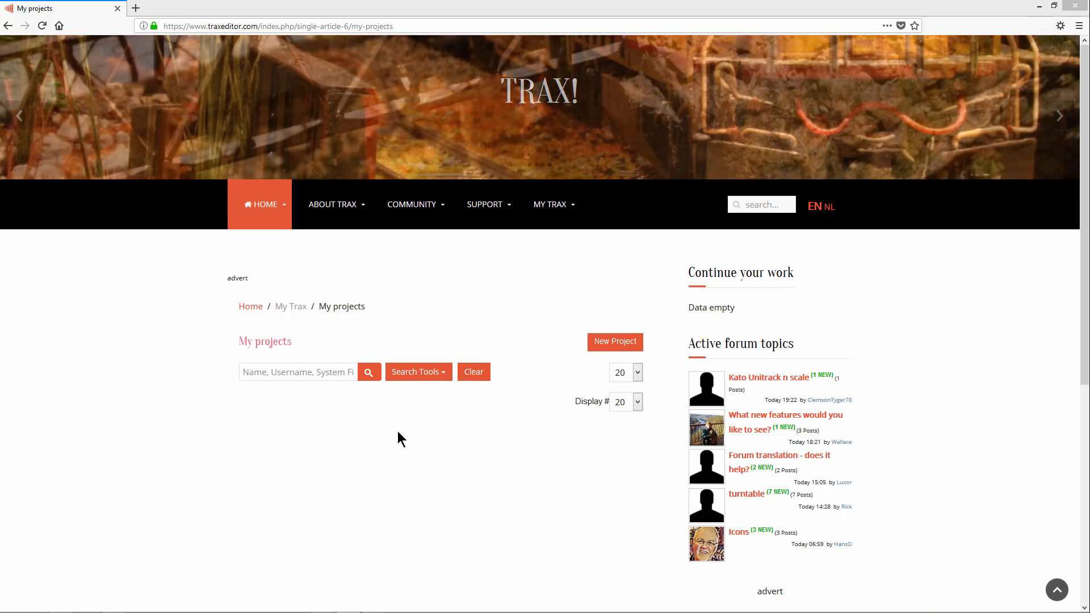
pyautogui.click(615, 342)
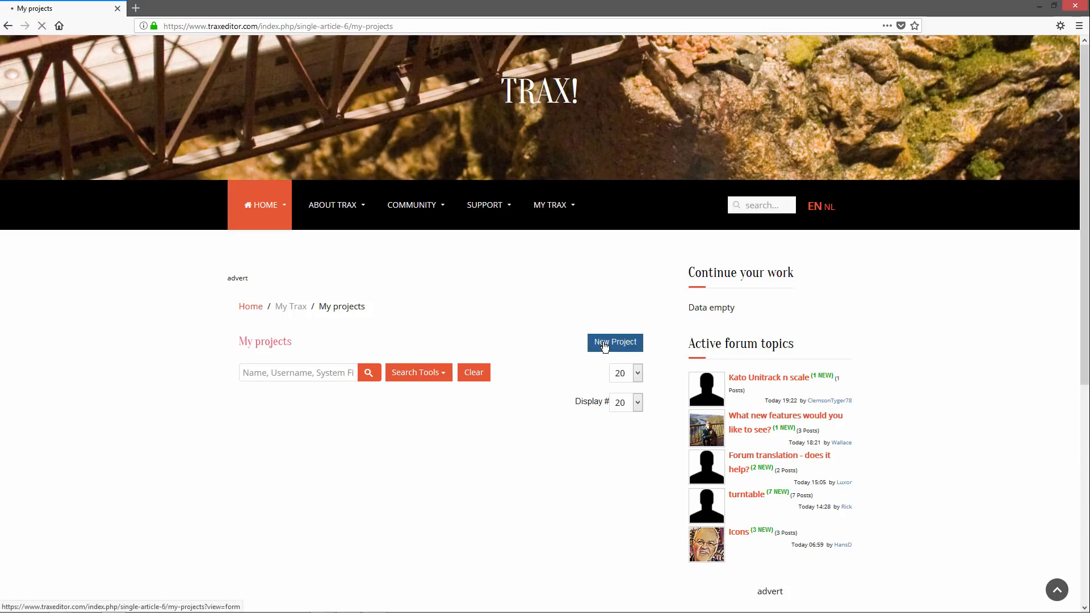
pyautogui.click(614, 342)
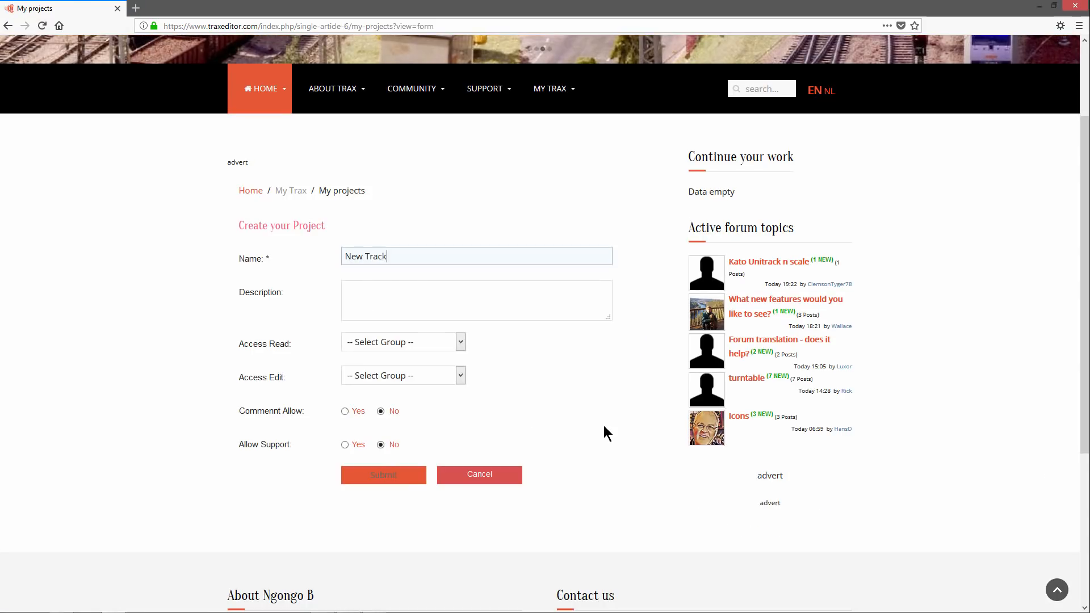
pyautogui.write('A new track with new roadmap.')
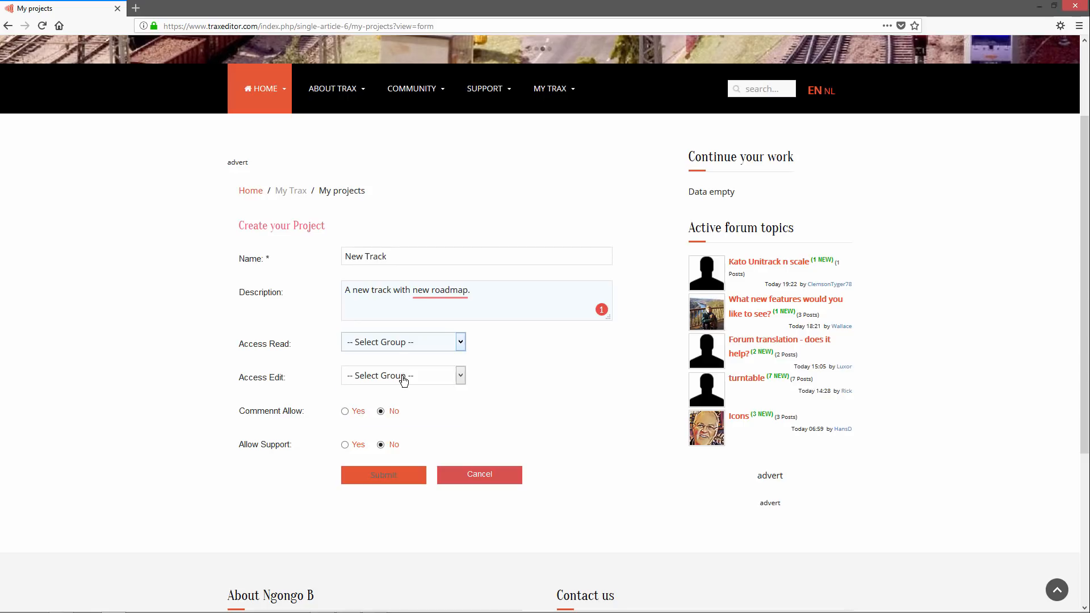
# Set Access Edit to Everyone, allow comments and support, and submit the project.
pyautogui.click(403, 376)
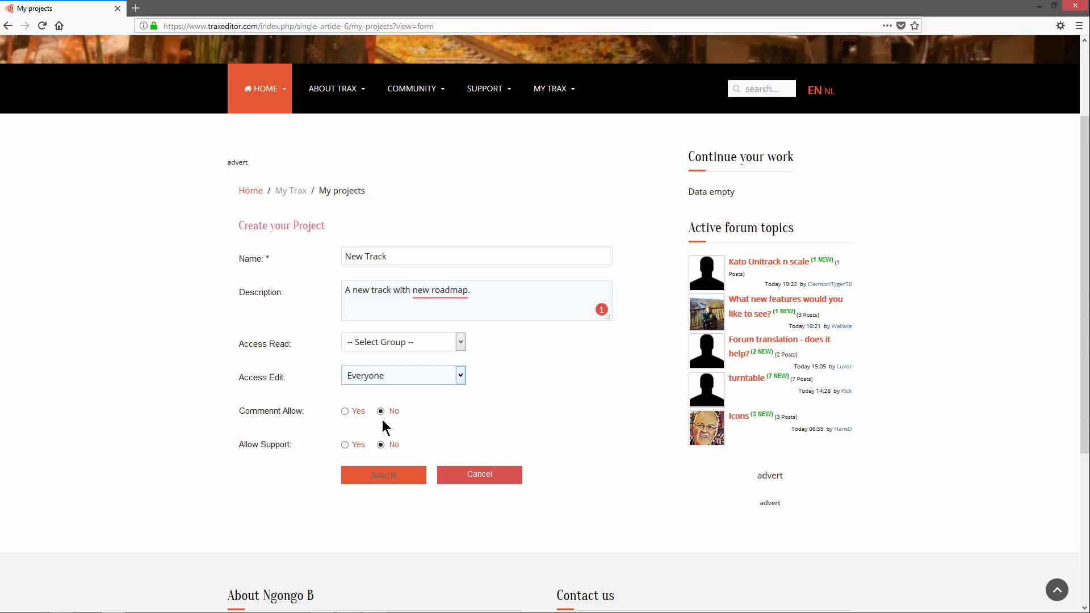
pyautogui.click(345, 411)
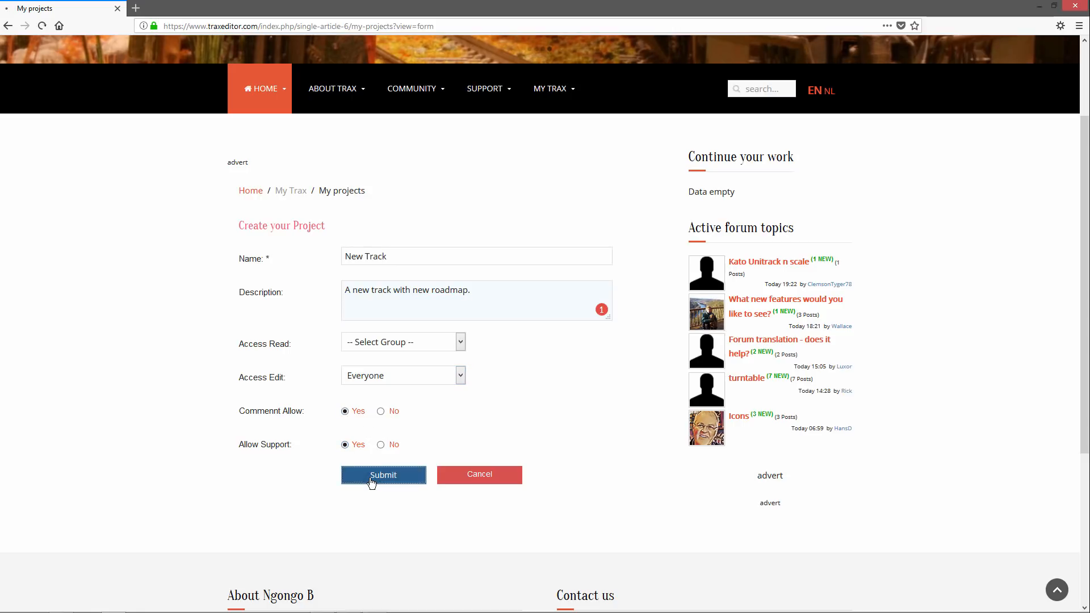
pyautogui.click(383, 474)
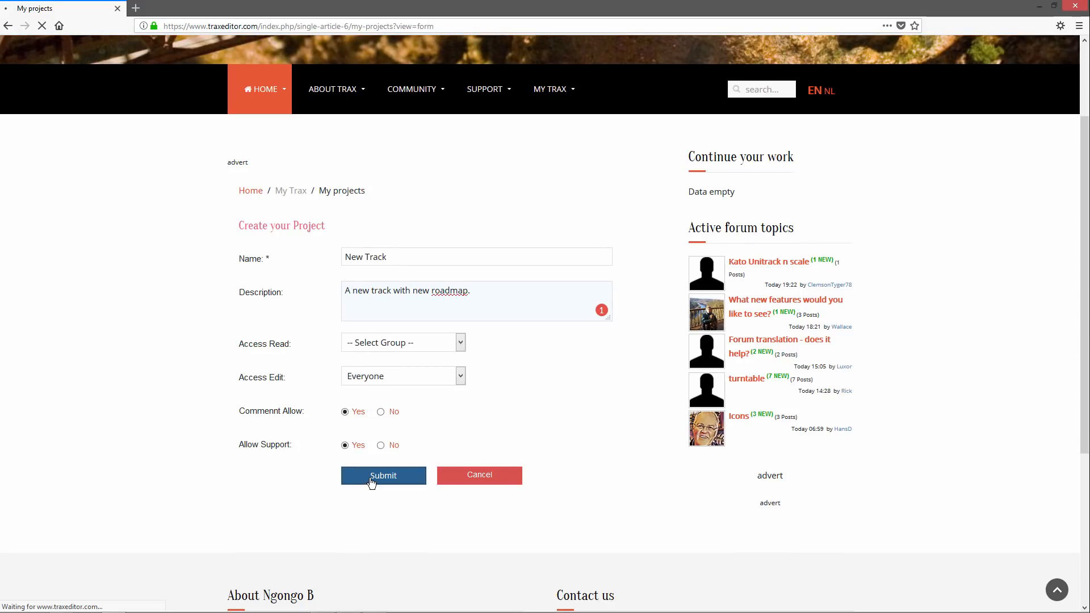
# Open the New Track entry from the project list in the layout editor with its empty grid.
pyautogui.click(383, 476)
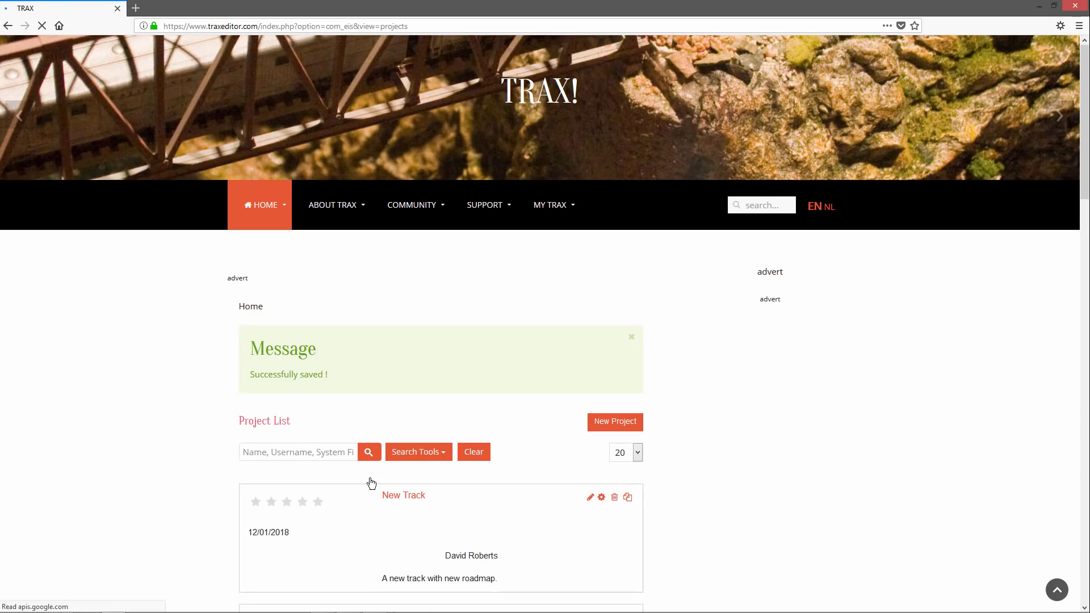
pyautogui.scroll(-3)
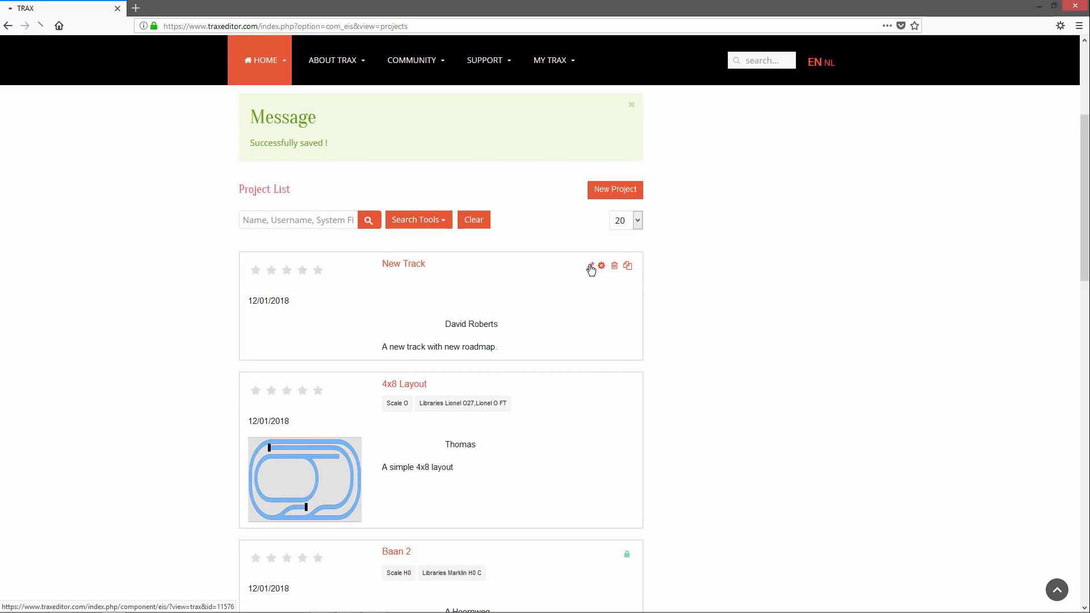
pyautogui.click(590, 266)
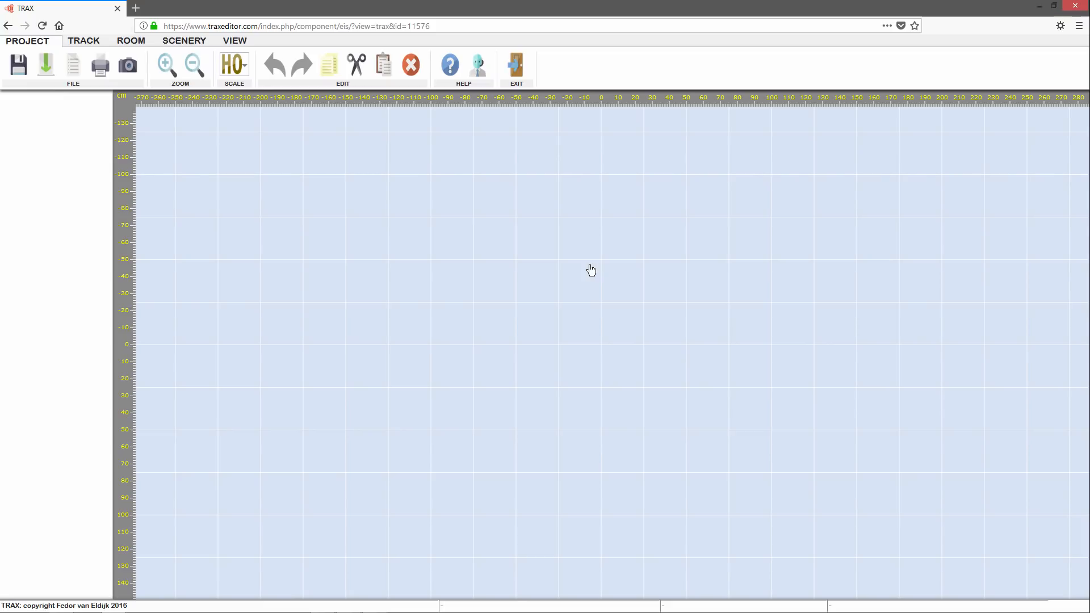
pyautogui.moveTo(564, 272)
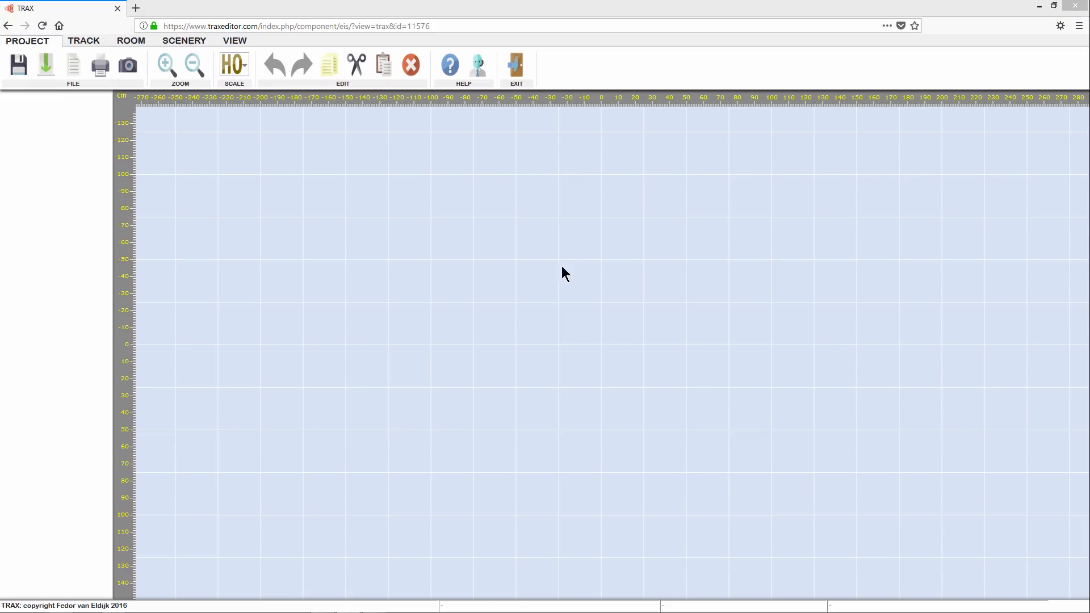
# From the Track tools, select the Marklin H0 K library so its straight and curve pieces are listed.
pyautogui.click(83, 41)
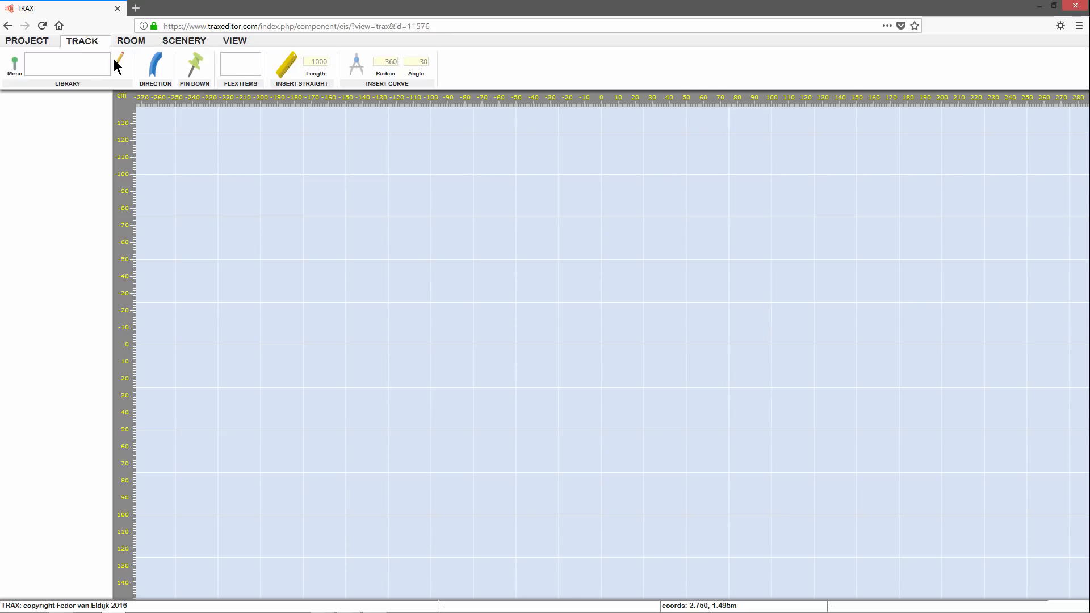
pyautogui.click(121, 60)
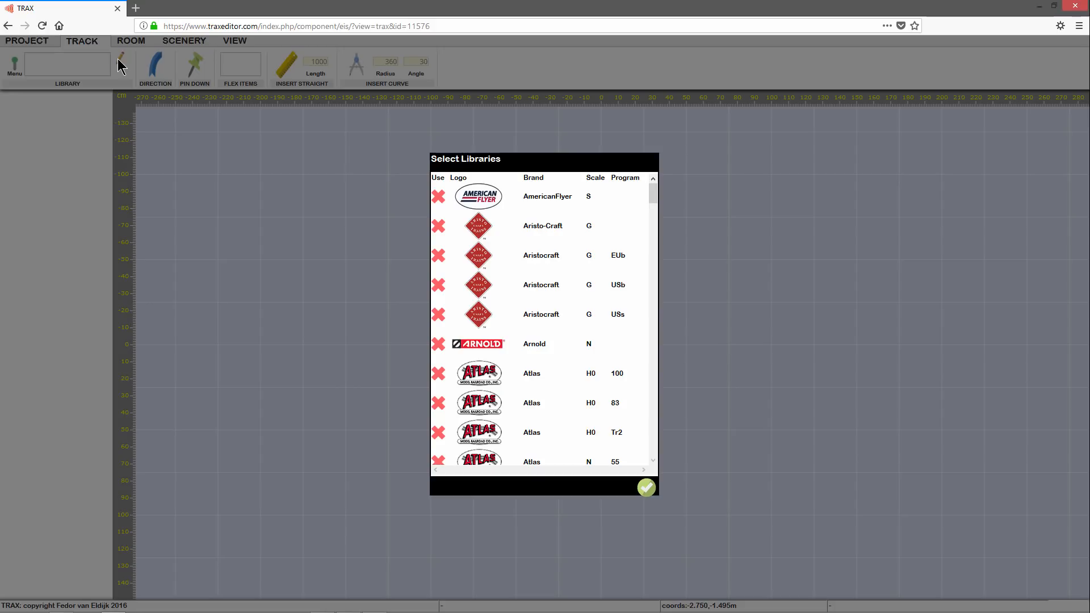
pyautogui.moveTo(265, 131)
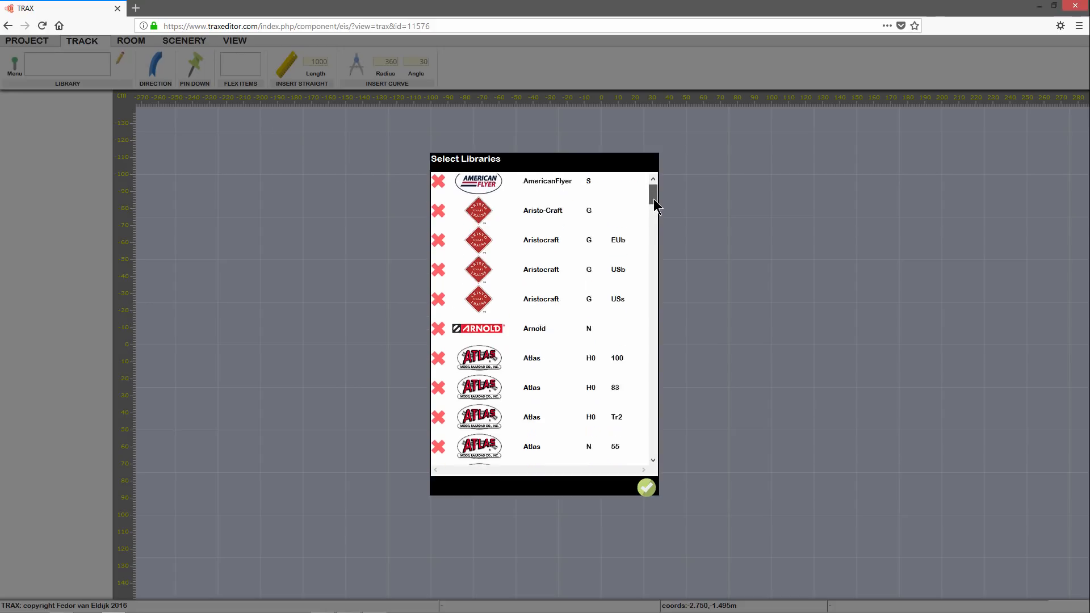
pyautogui.scroll(-3)
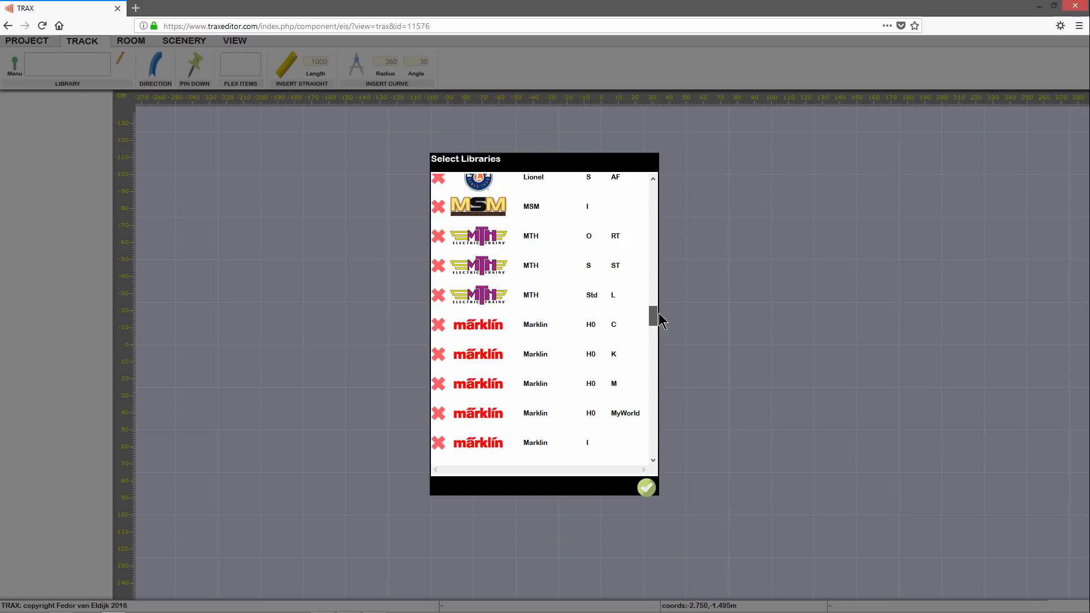
pyautogui.click(438, 355)
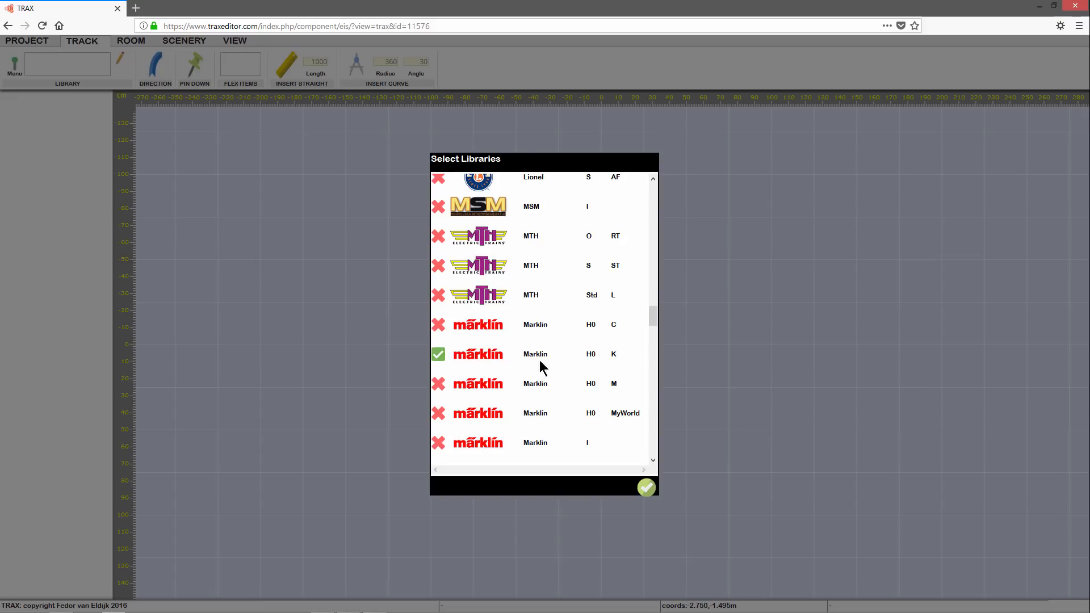
pyautogui.moveTo(607, 366)
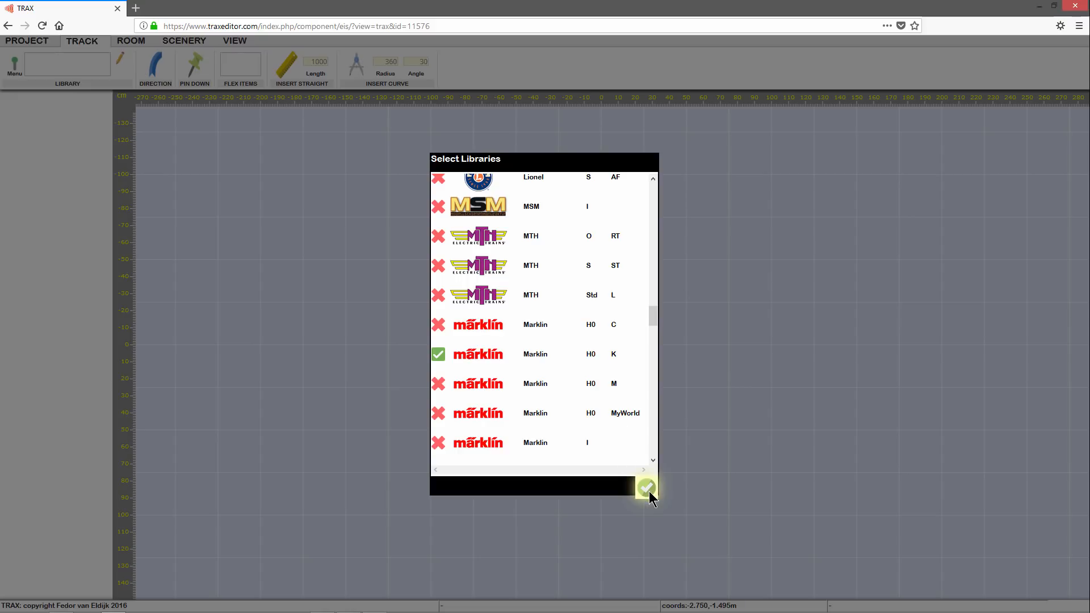
pyautogui.click(646, 489)
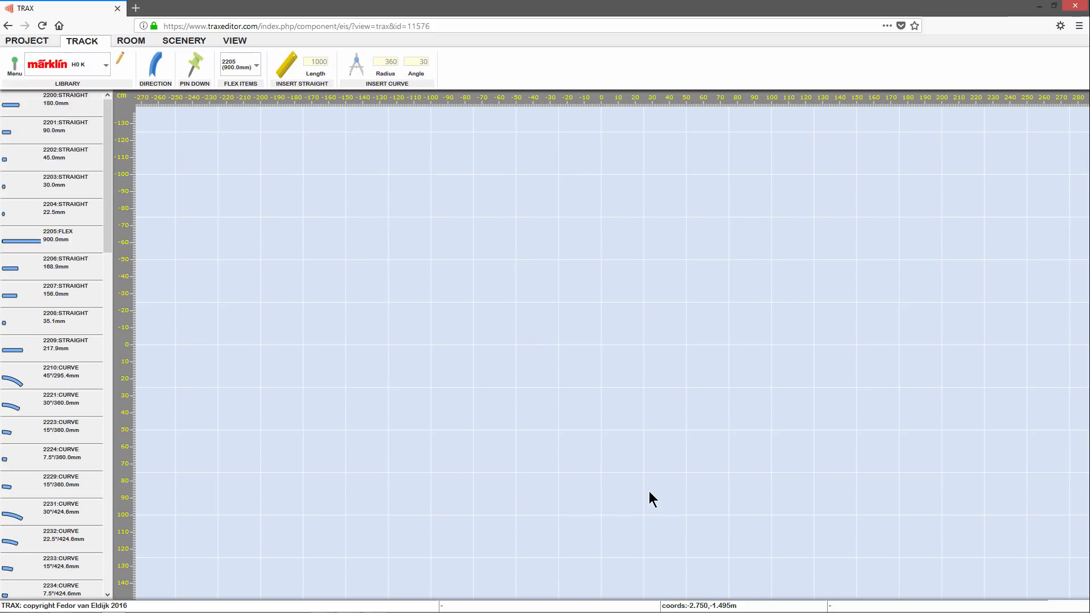
pyautogui.moveTo(474, 423)
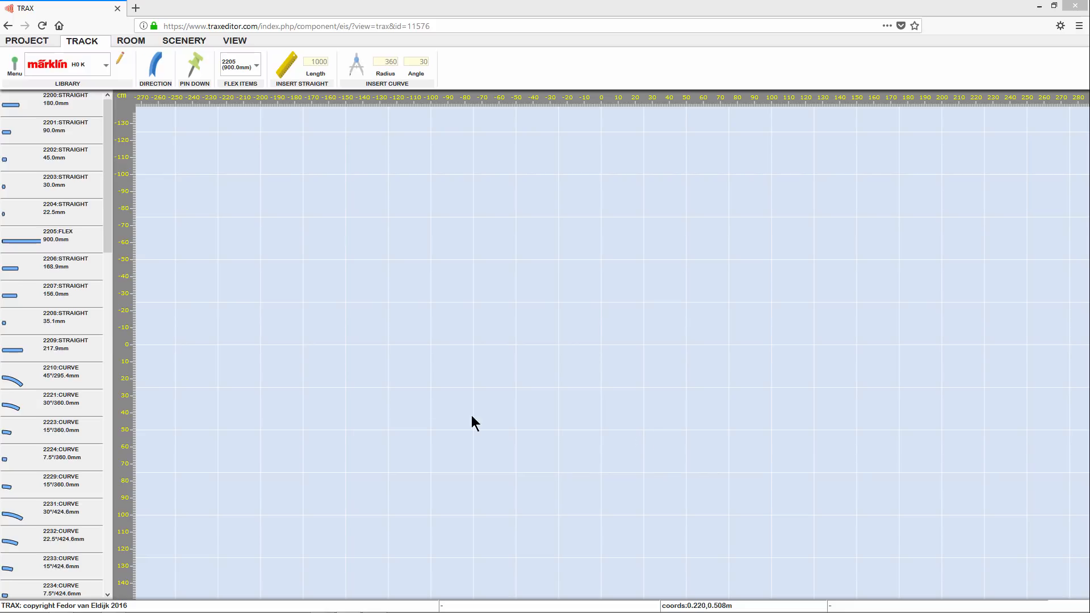
# Place the 2200 STRAIGHT 180.0mm piece on the grid as a new starting point and select it.
pyautogui.click(52, 99)
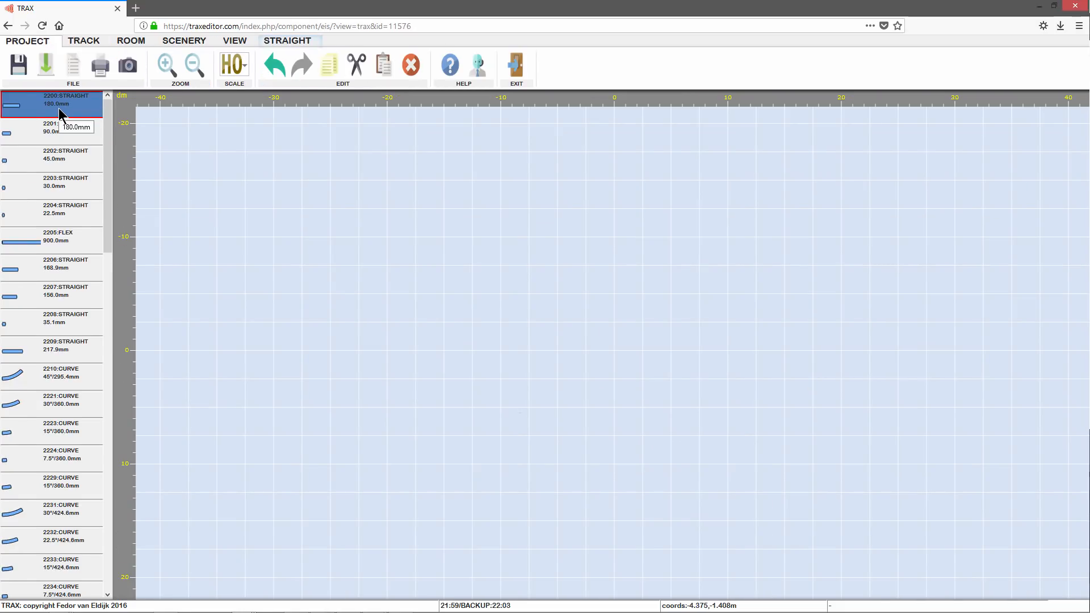
pyautogui.click(52, 127)
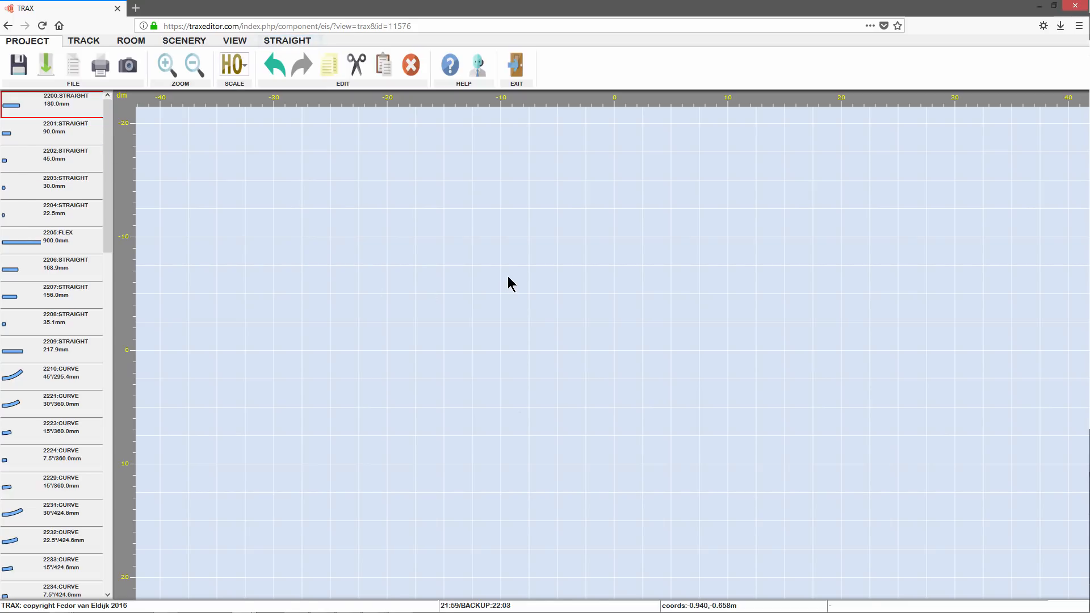
pyautogui.rightClick(511, 284)
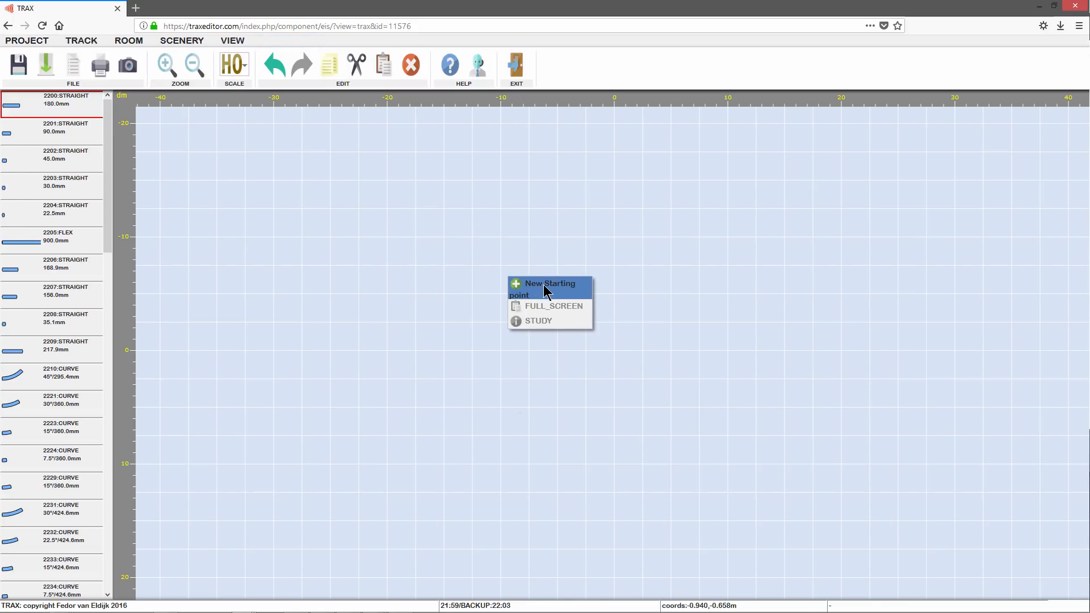
pyautogui.click(548, 284)
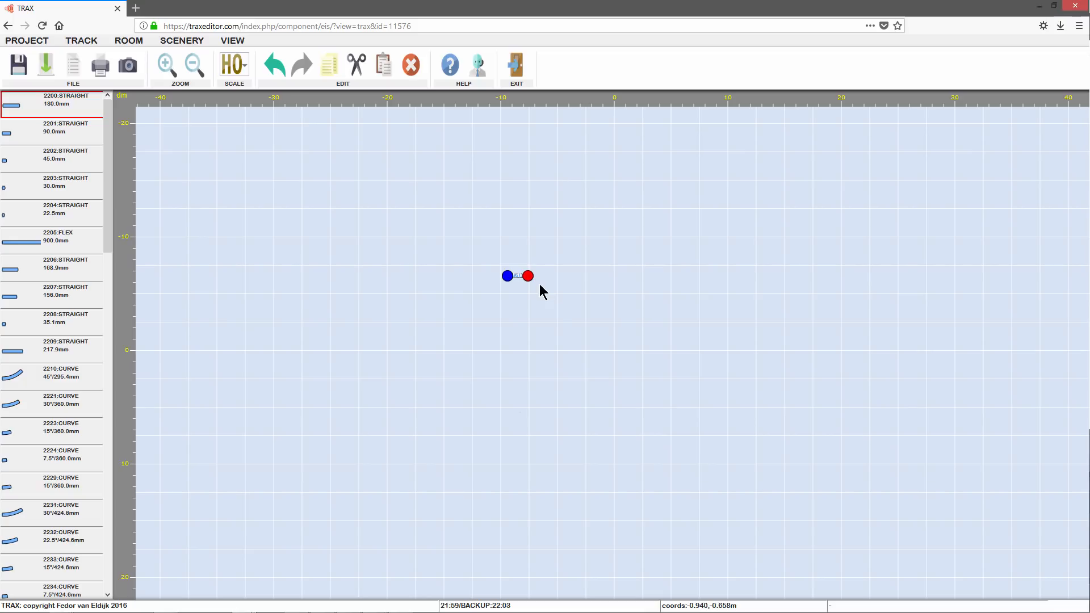
pyautogui.moveTo(513, 285)
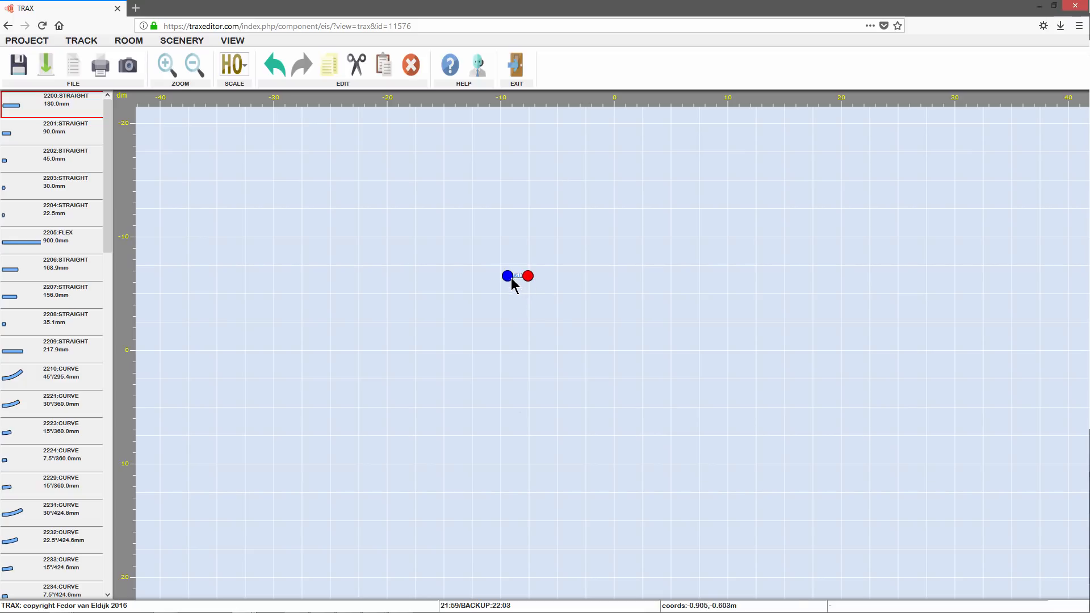
pyautogui.click(518, 276)
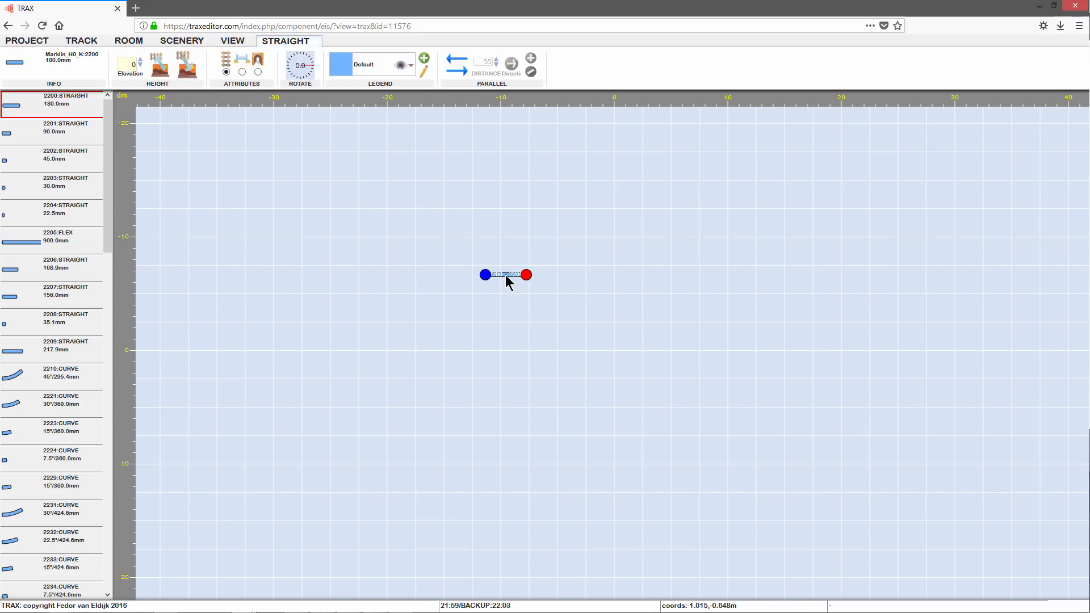
pyautogui.moveTo(489, 281)
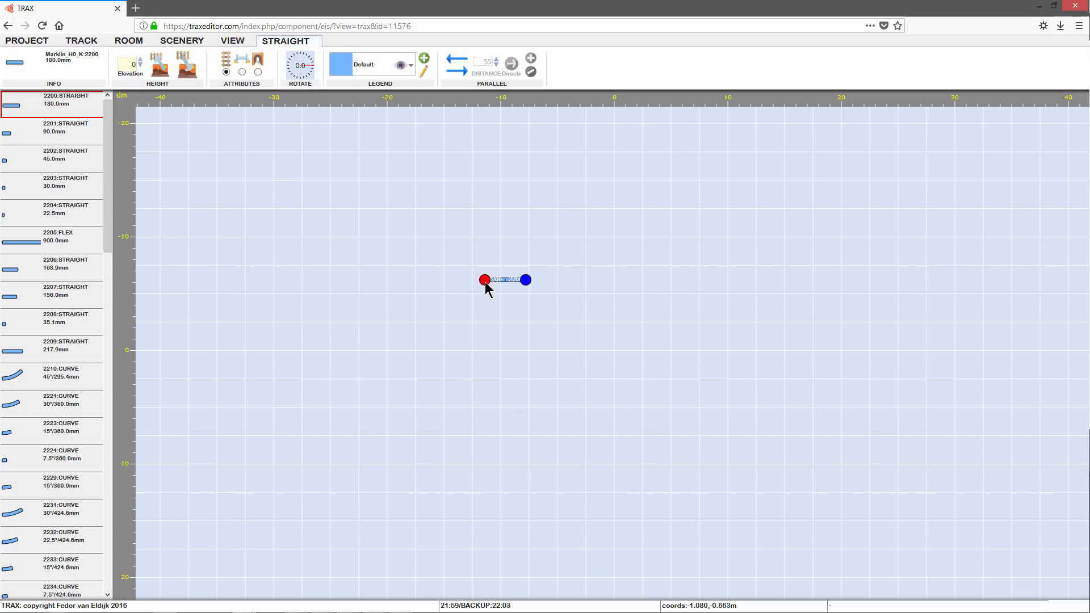
# Drag the straight piece around the grid and drop it slightly left of its original spot.
pyautogui.moveTo(505, 279); pyautogui.dragTo(405, 218)
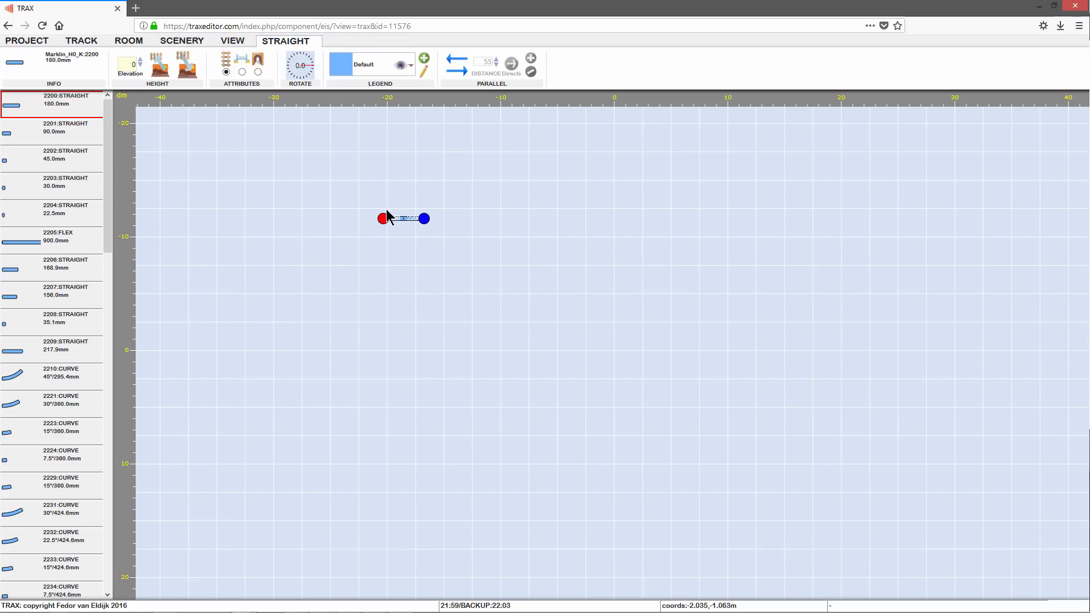
pyautogui.moveTo(403, 218); pyautogui.dragTo(612, 207)
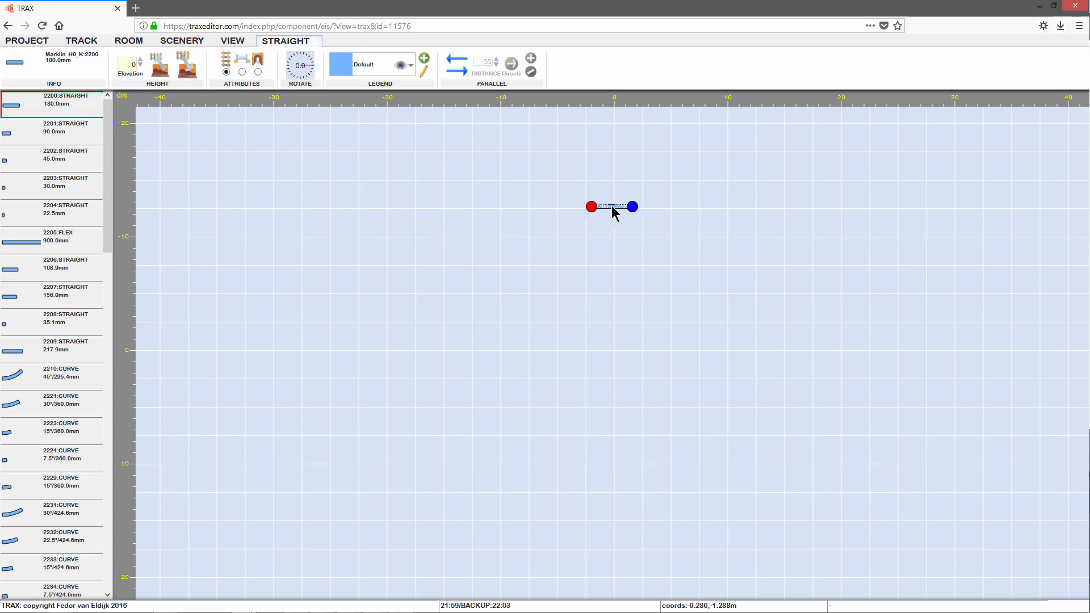
pyautogui.moveTo(612, 206); pyautogui.dragTo(547, 283)
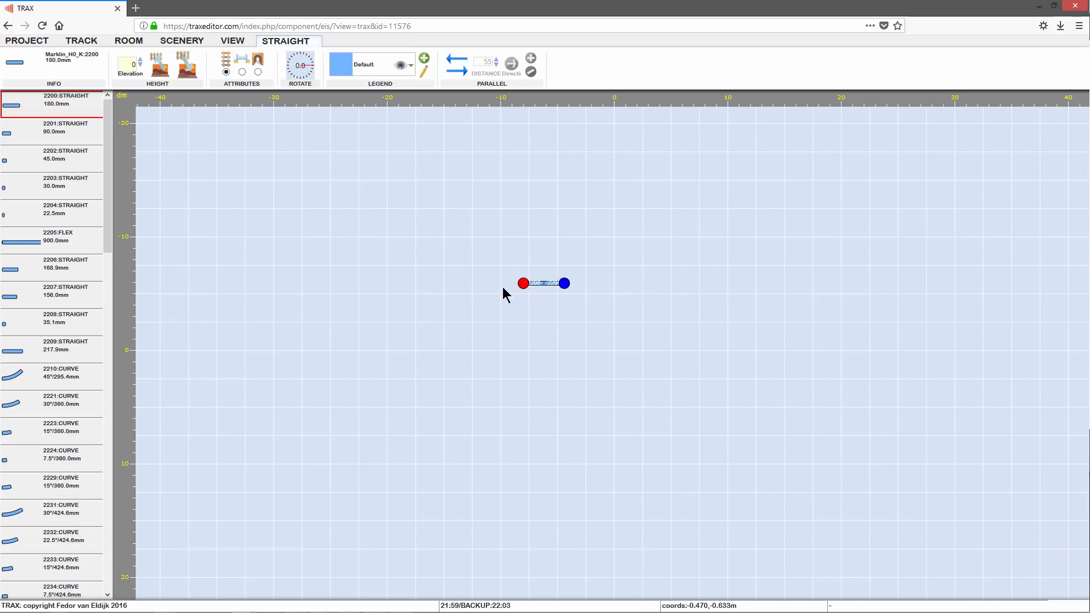
pyautogui.moveTo(544, 283); pyautogui.dragTo(485, 278)
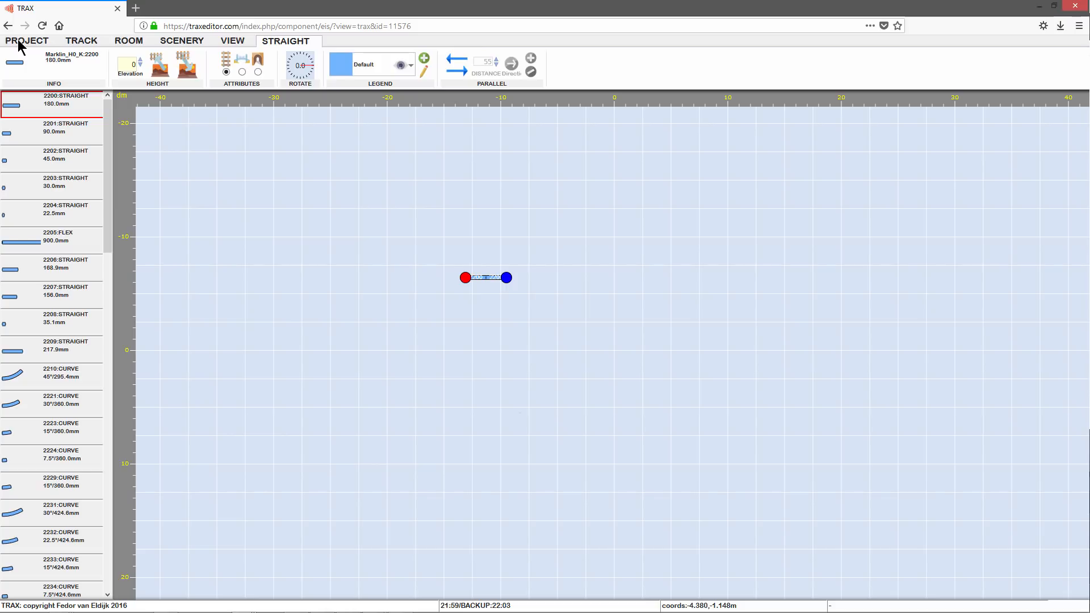
# Save the layout and exit the editor with Leave Page, returning to the project list showing New Track.
pyautogui.click(27, 40)
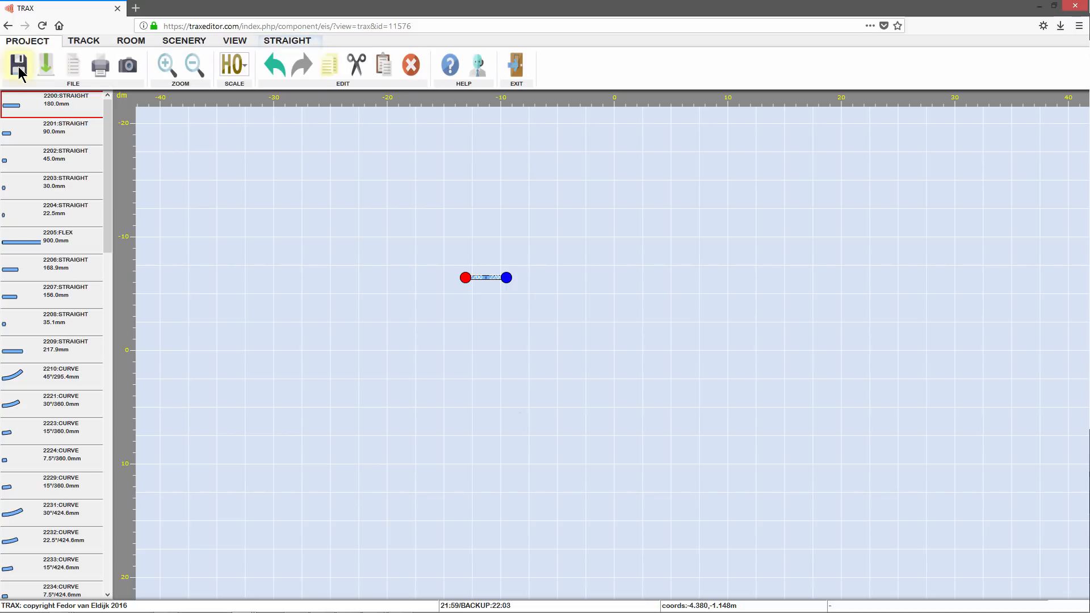
pyautogui.click(19, 66)
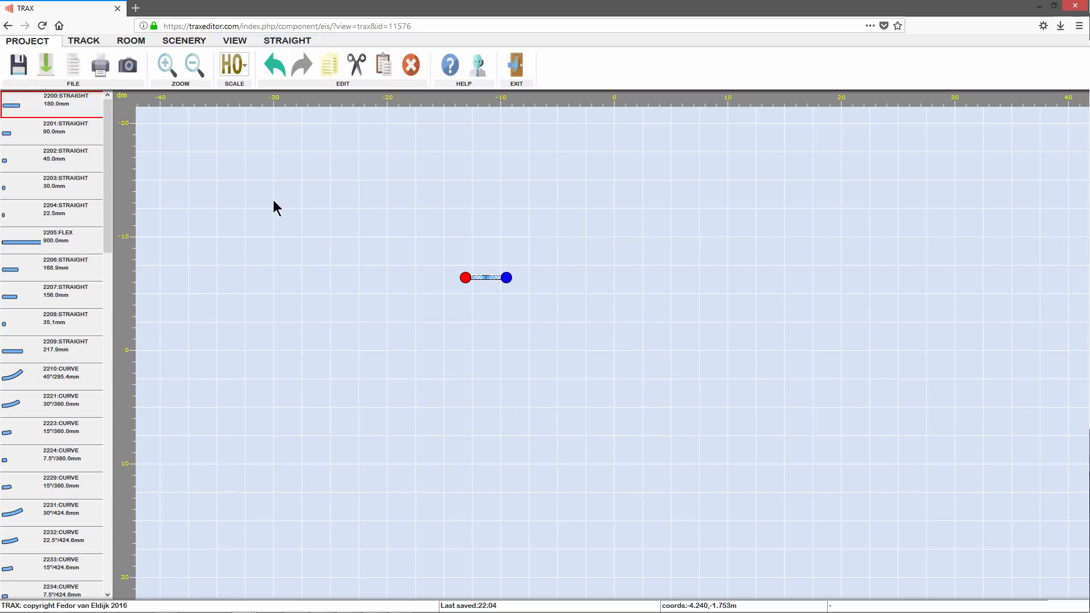
pyautogui.click(515, 64)
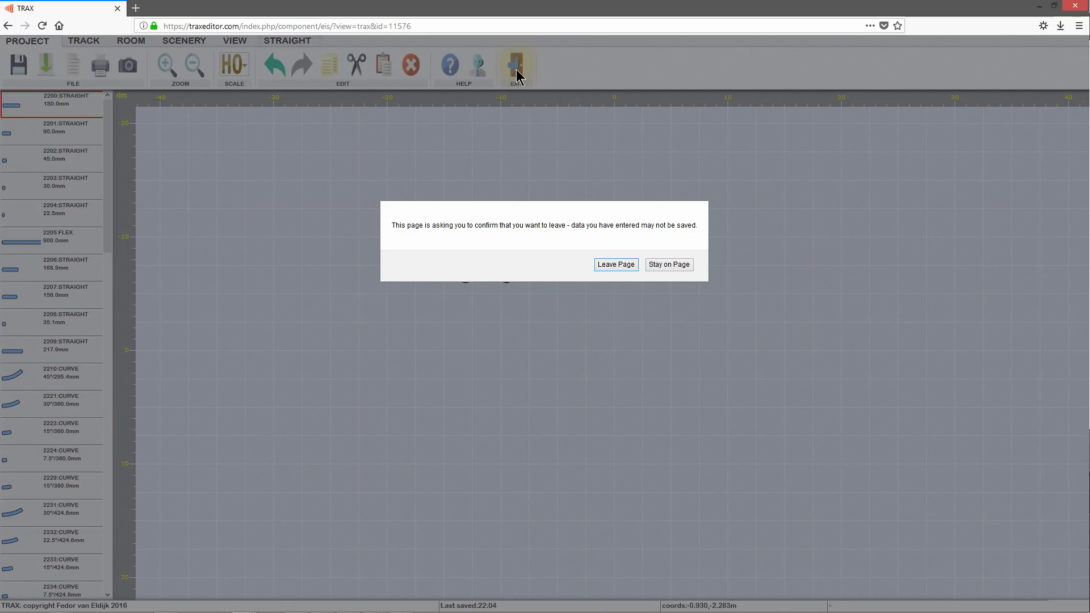
pyautogui.click(615, 265)
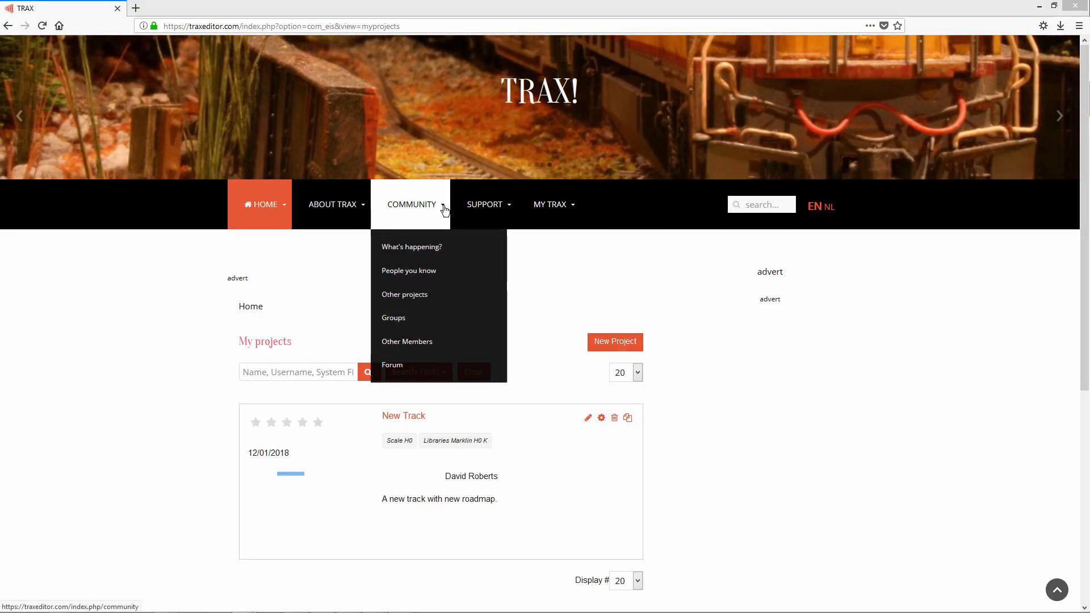
# Navigate via Community > Forum to the Support 'Ask how to…' topic list.
pyautogui.click(392, 364)
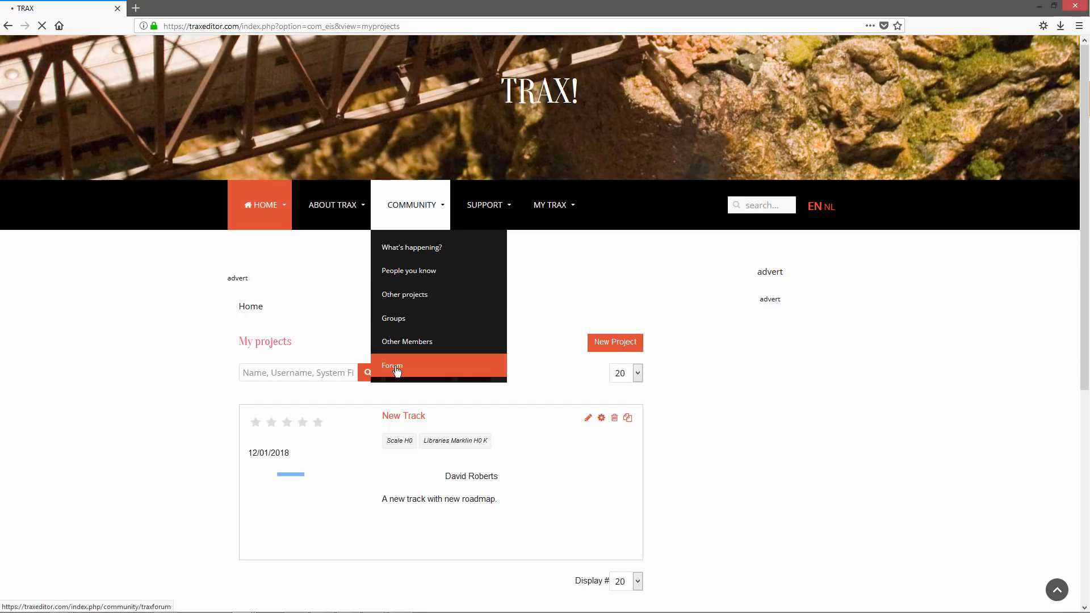
pyautogui.click(392, 366)
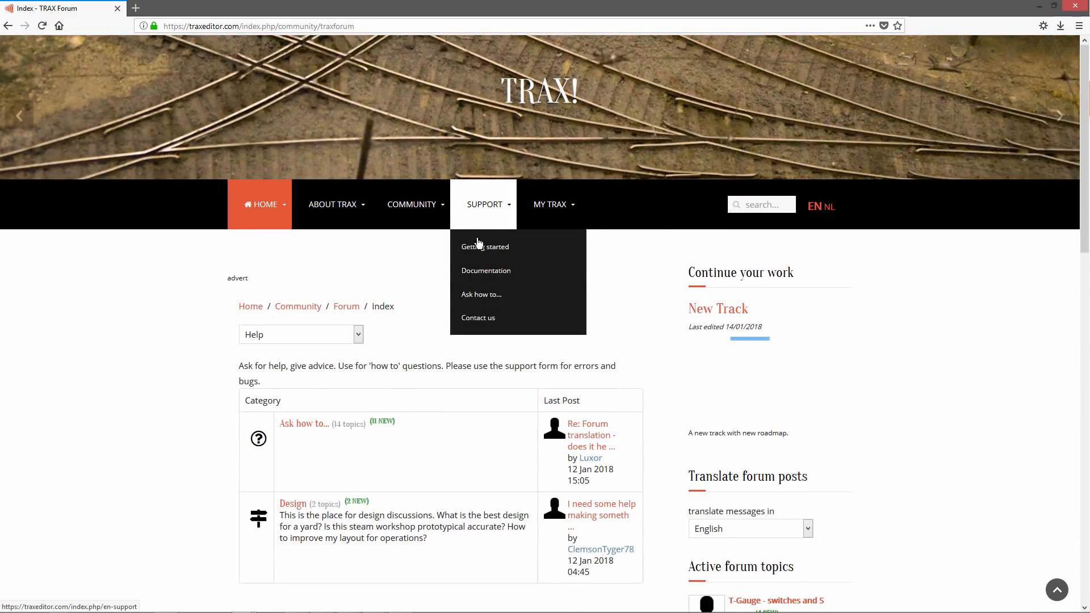
pyautogui.click(482, 294)
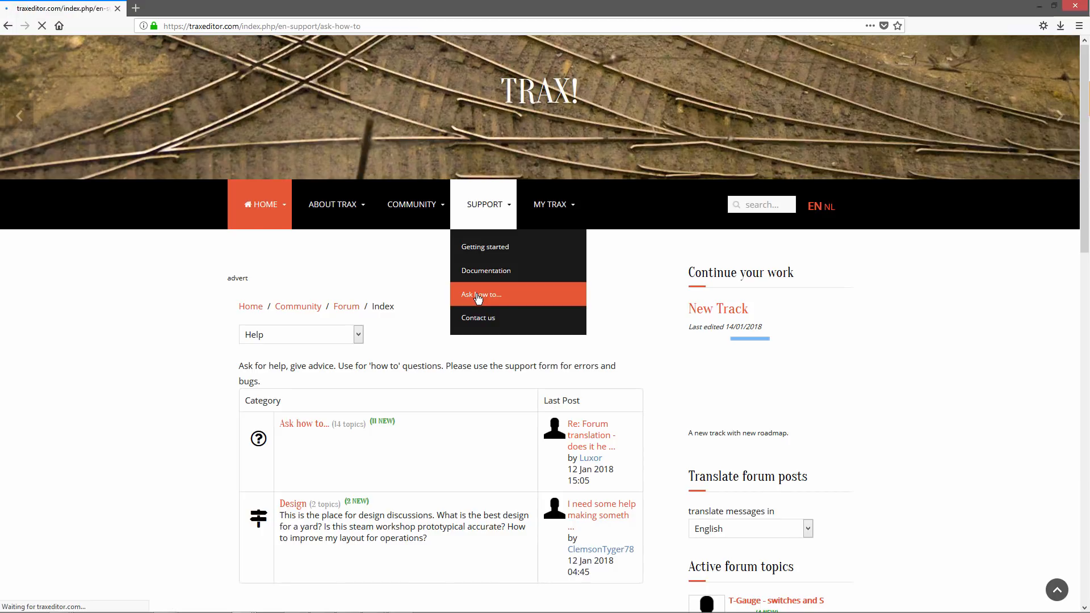
pyautogui.click(481, 294)
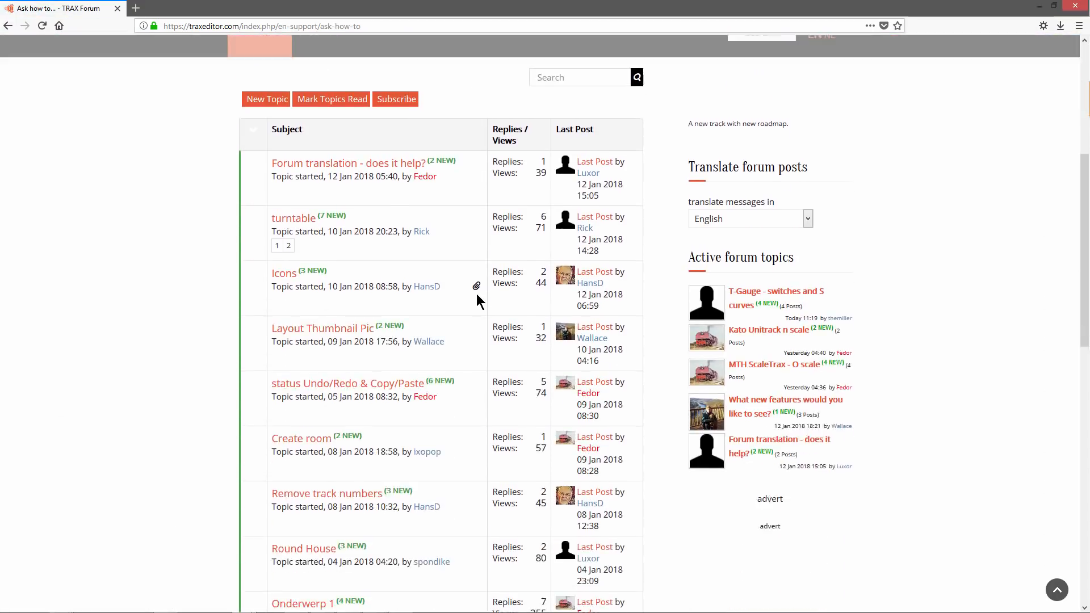